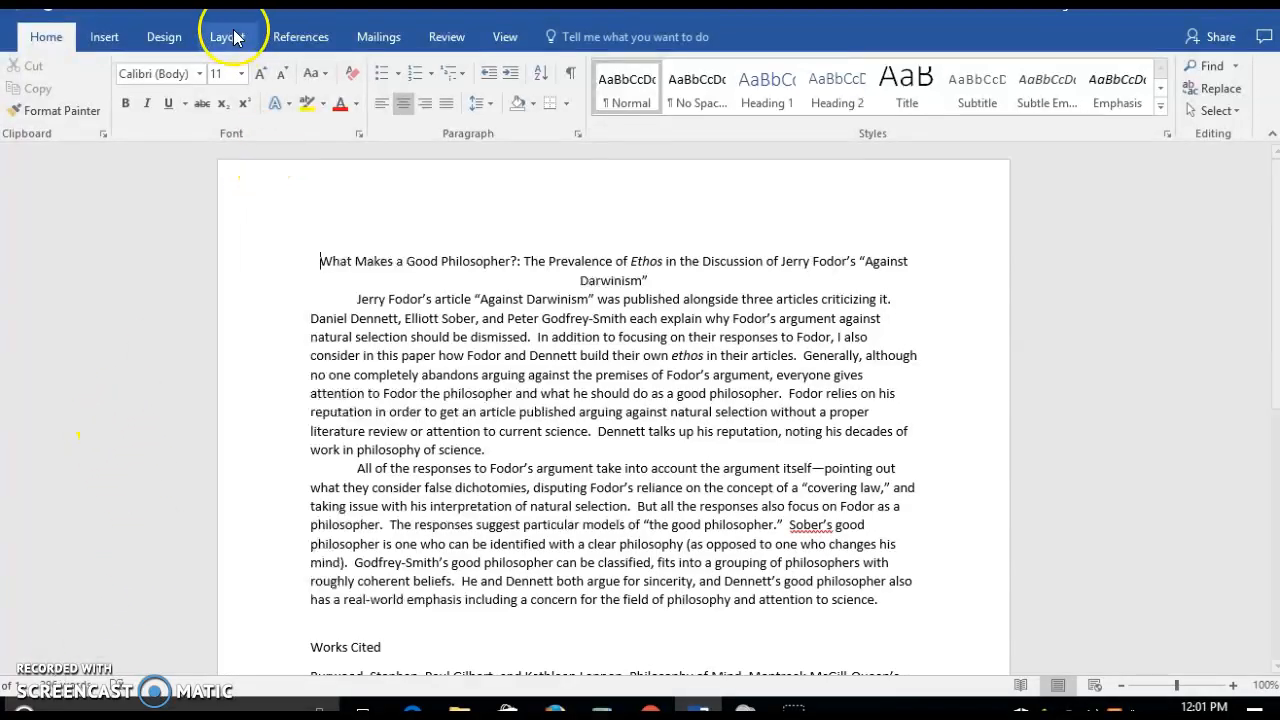
Apply the Normal margin preset: 1 inch on top, bottom, left and right.
click(228, 36)
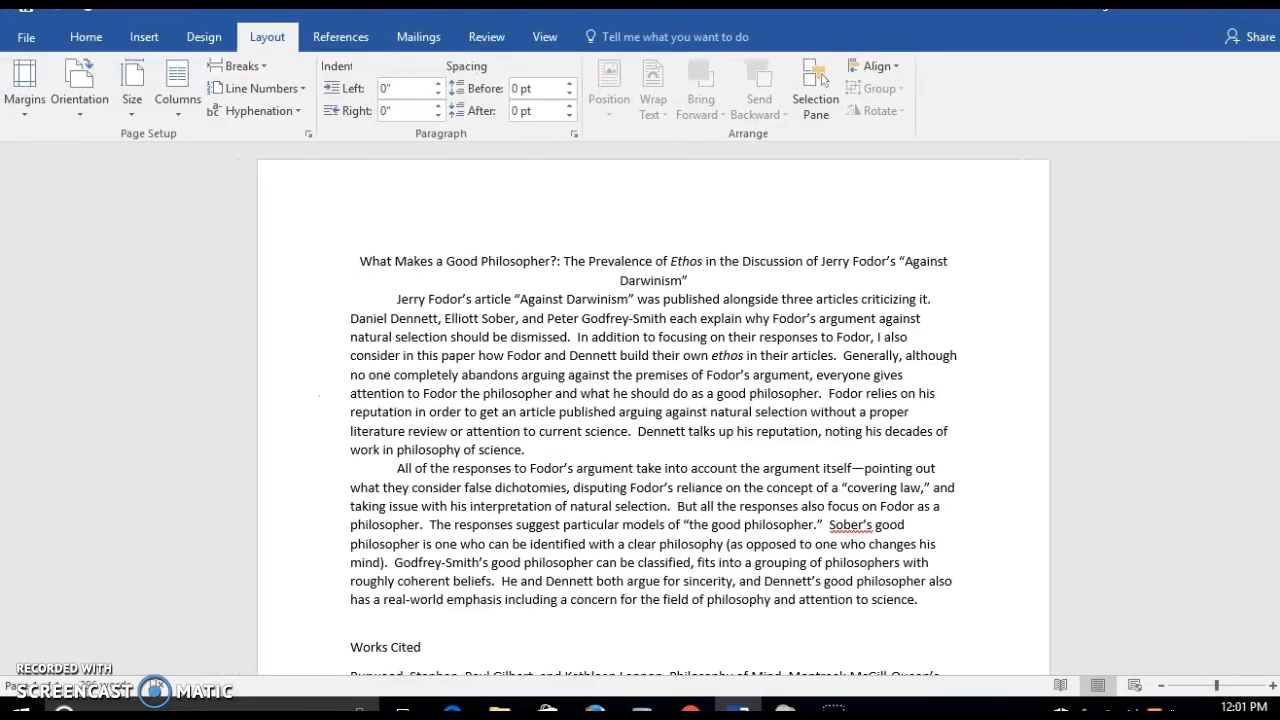
click(24, 84)
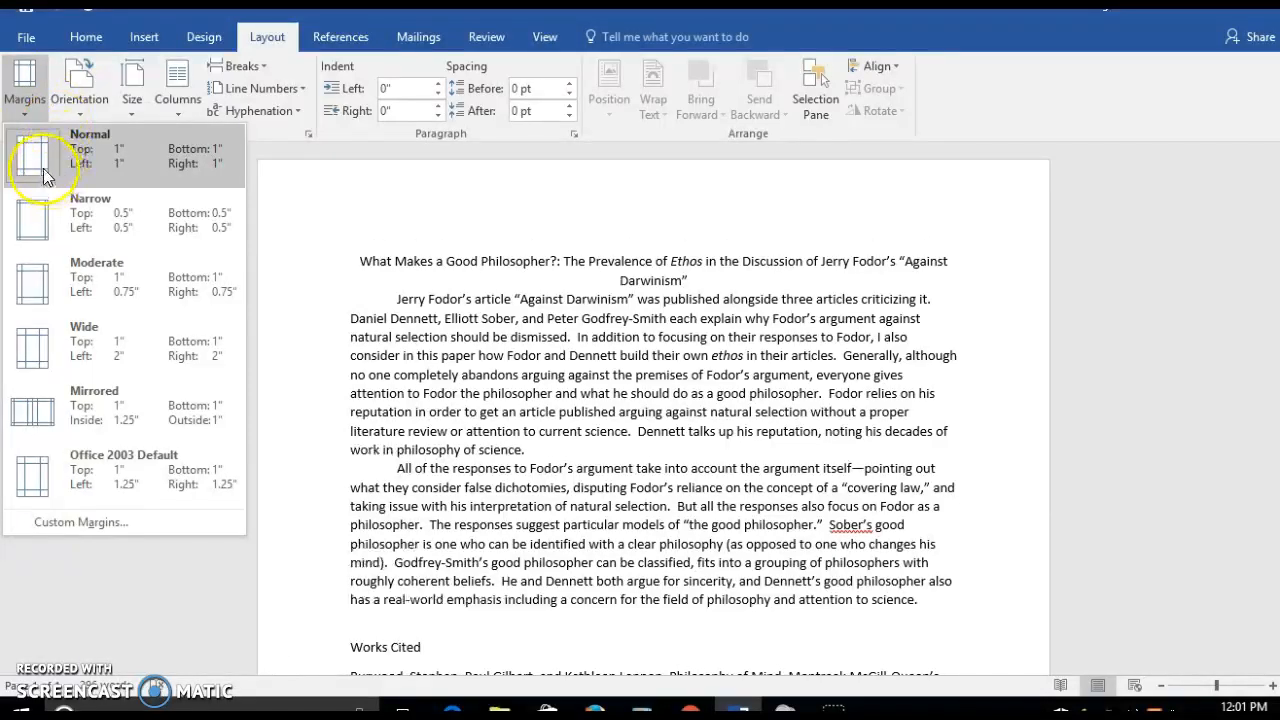
click(44, 156)
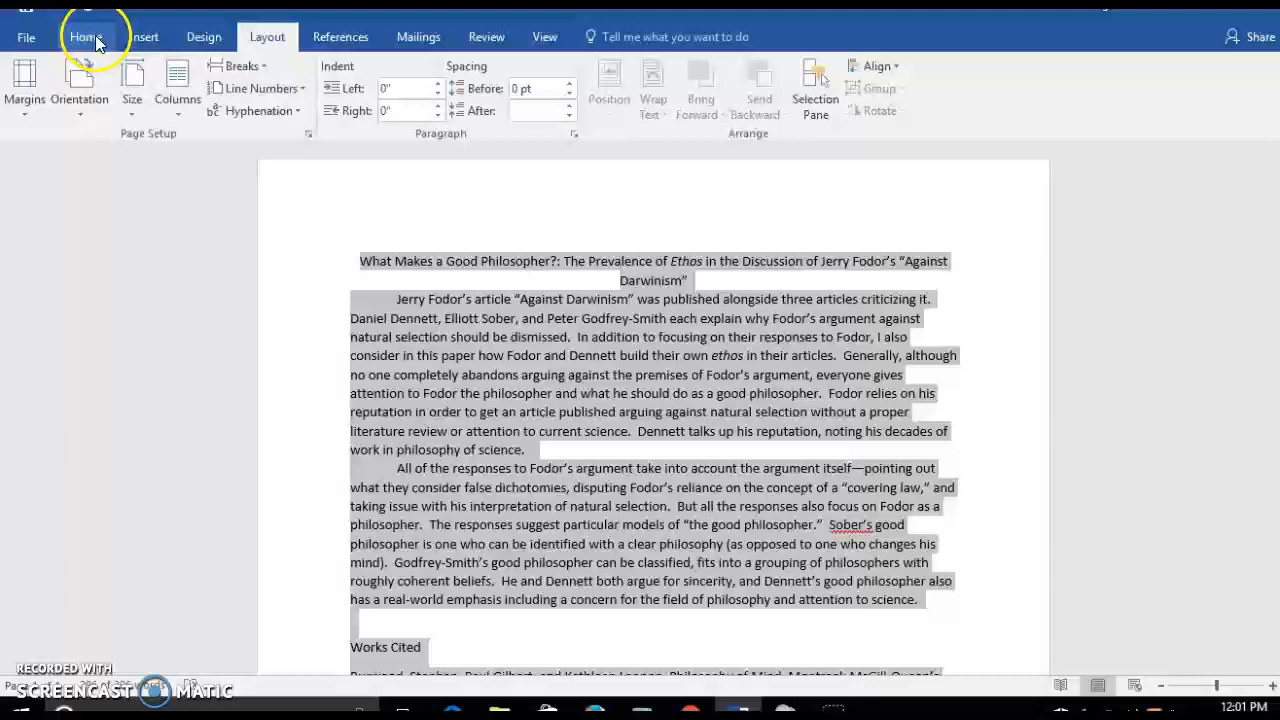
Format all text as Times New Roman at 12 points from the Home tab.
click(84, 36)
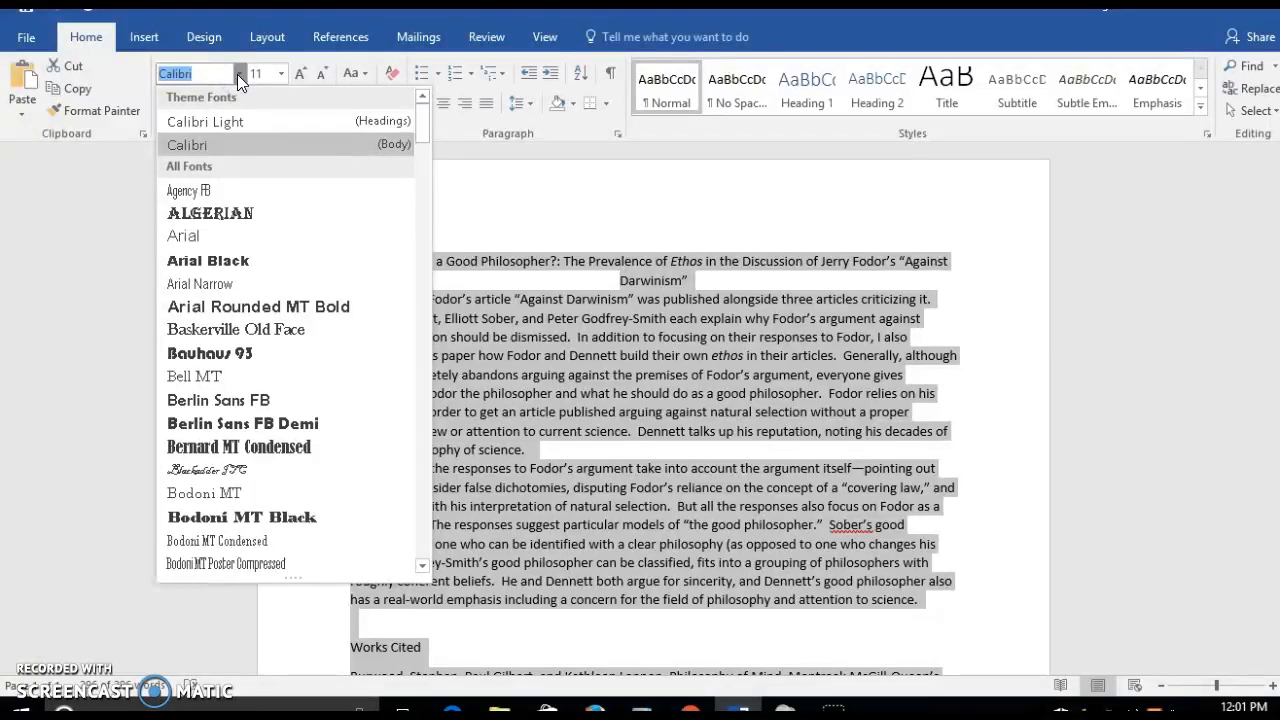
click(236, 564)
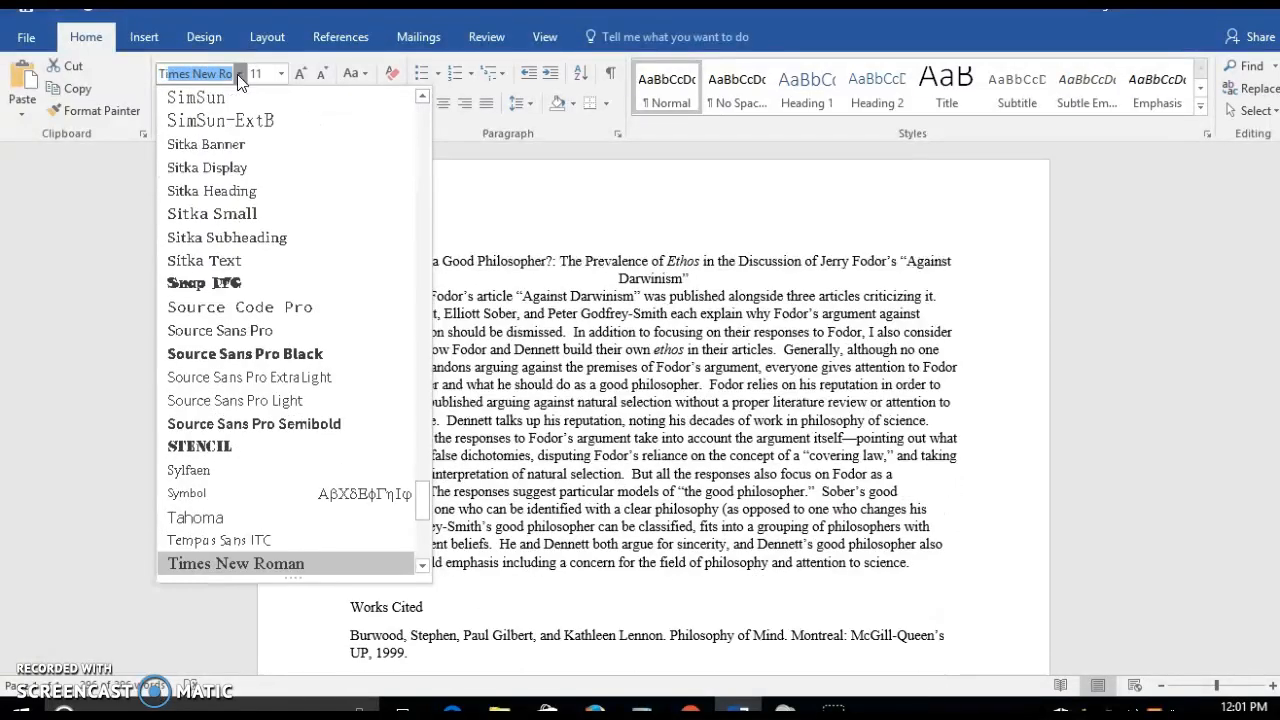
click(234, 564)
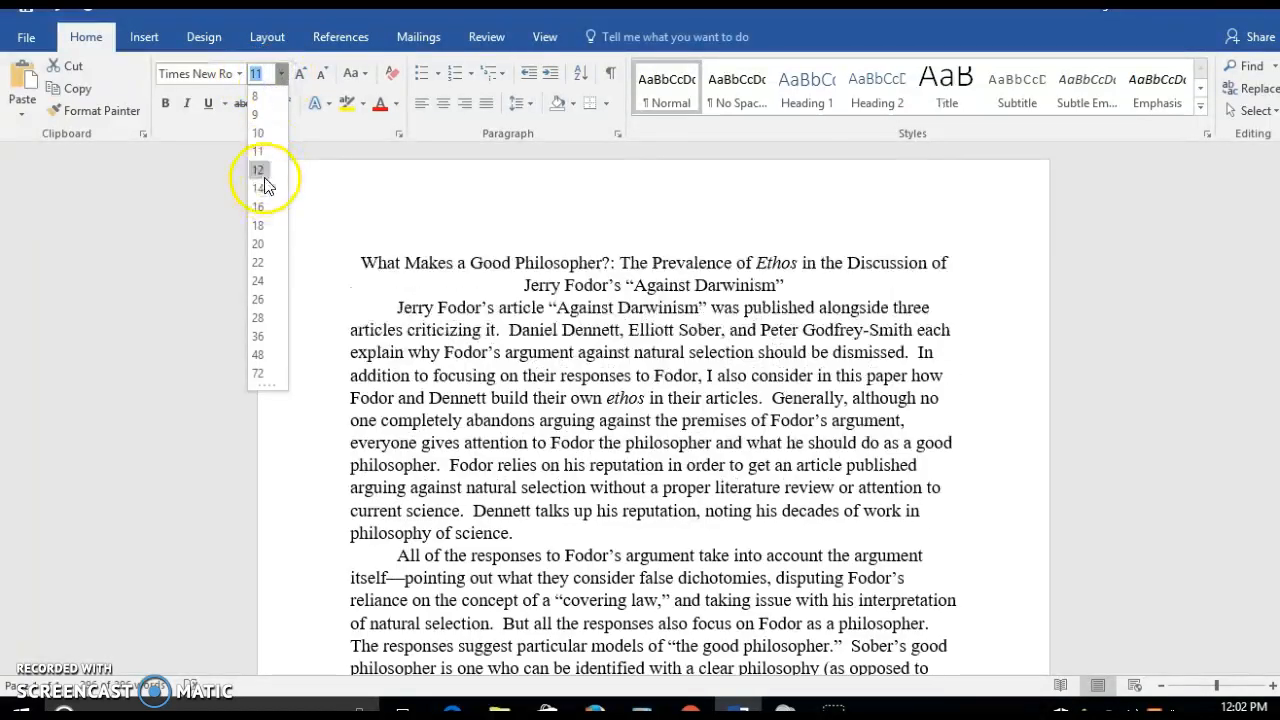
click(258, 168)
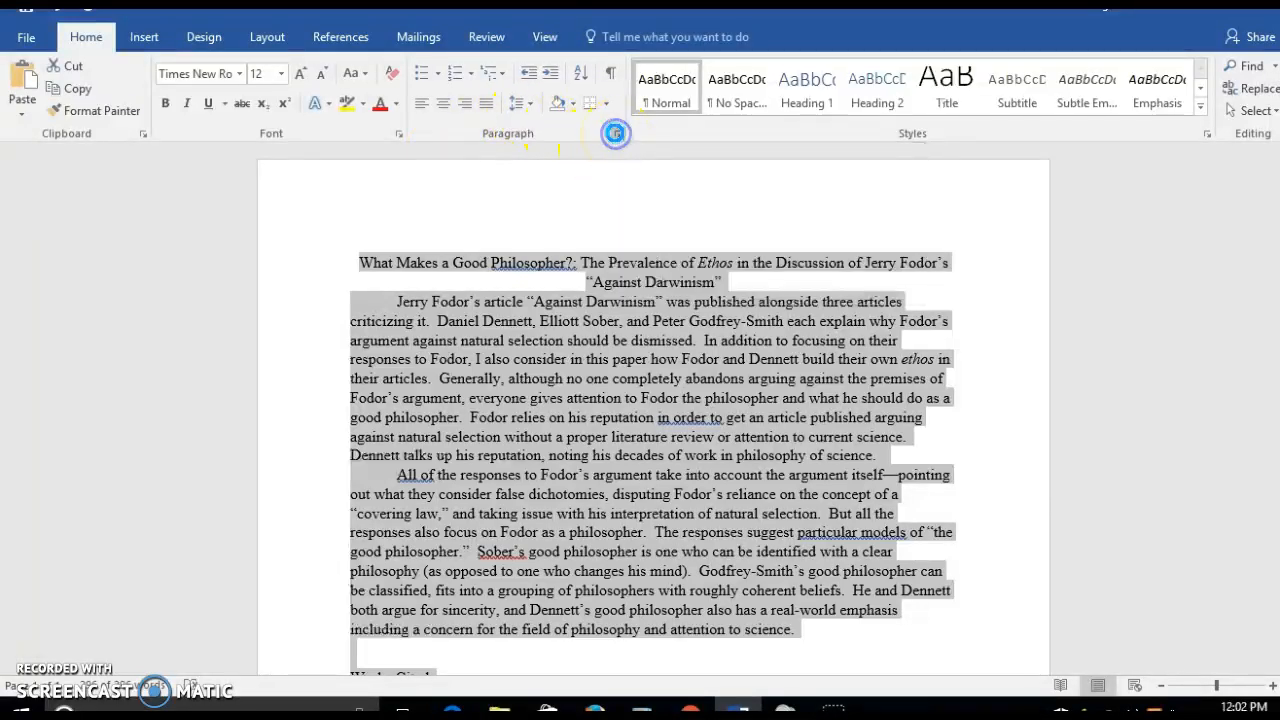
In the Paragraph dialog, set Spacing After to 0 pt and Line spacing to Double.
click(398, 132)
text(0)
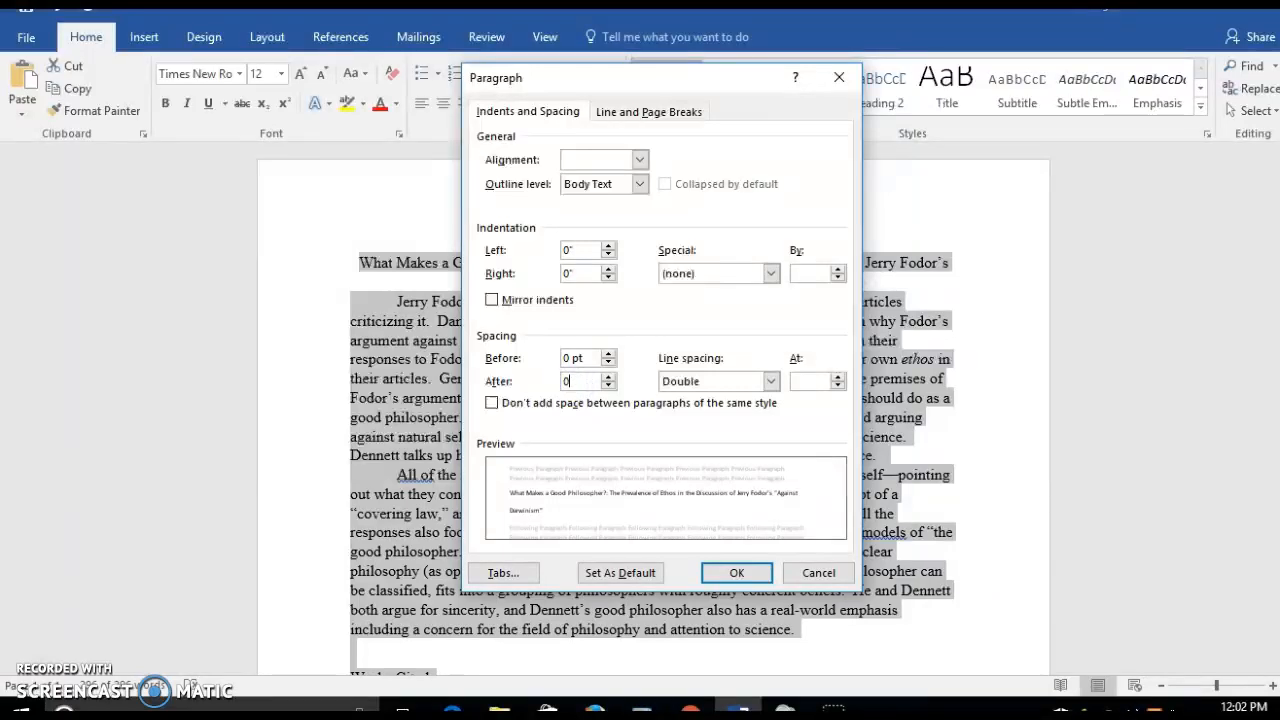
click(736, 572)
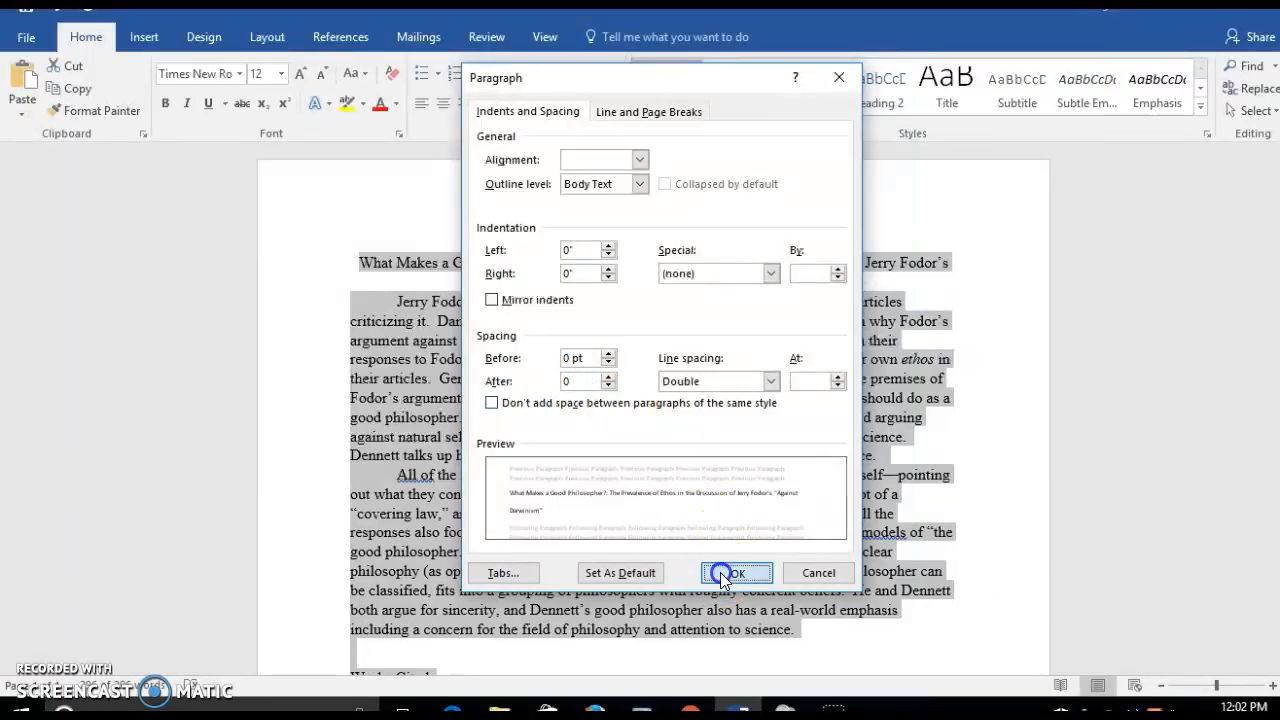
click(736, 572)
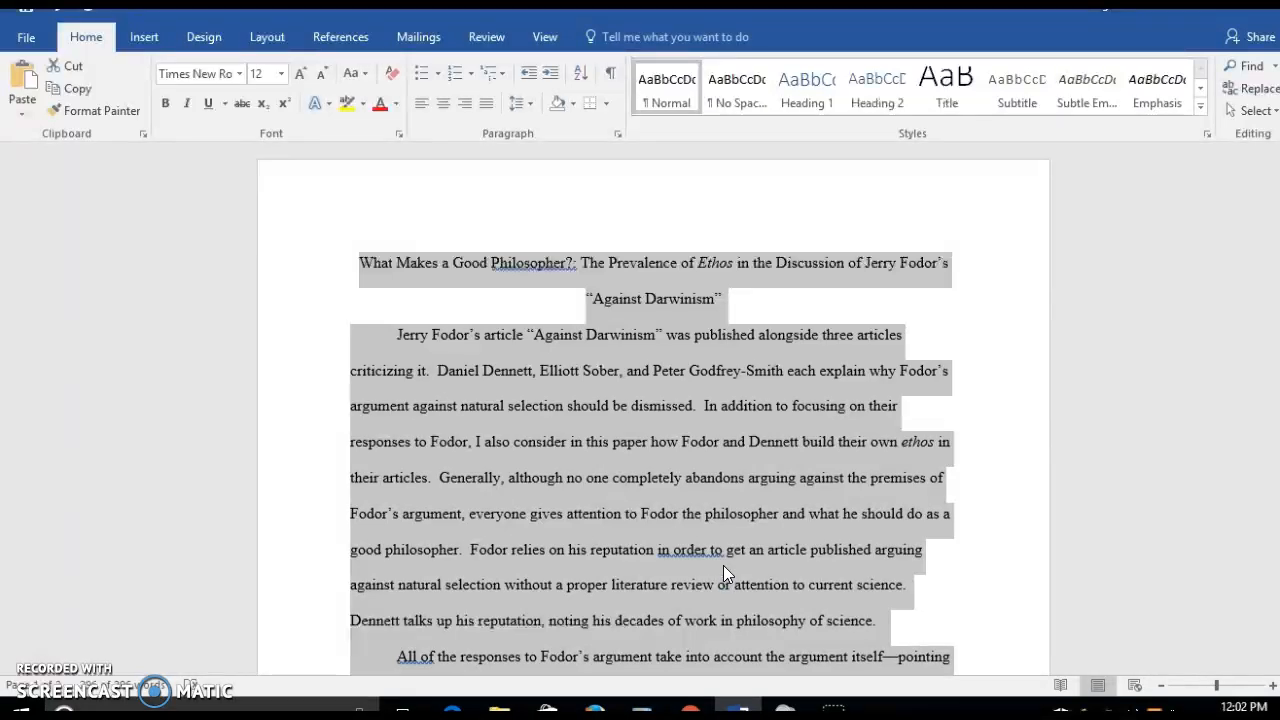
click(420, 260)
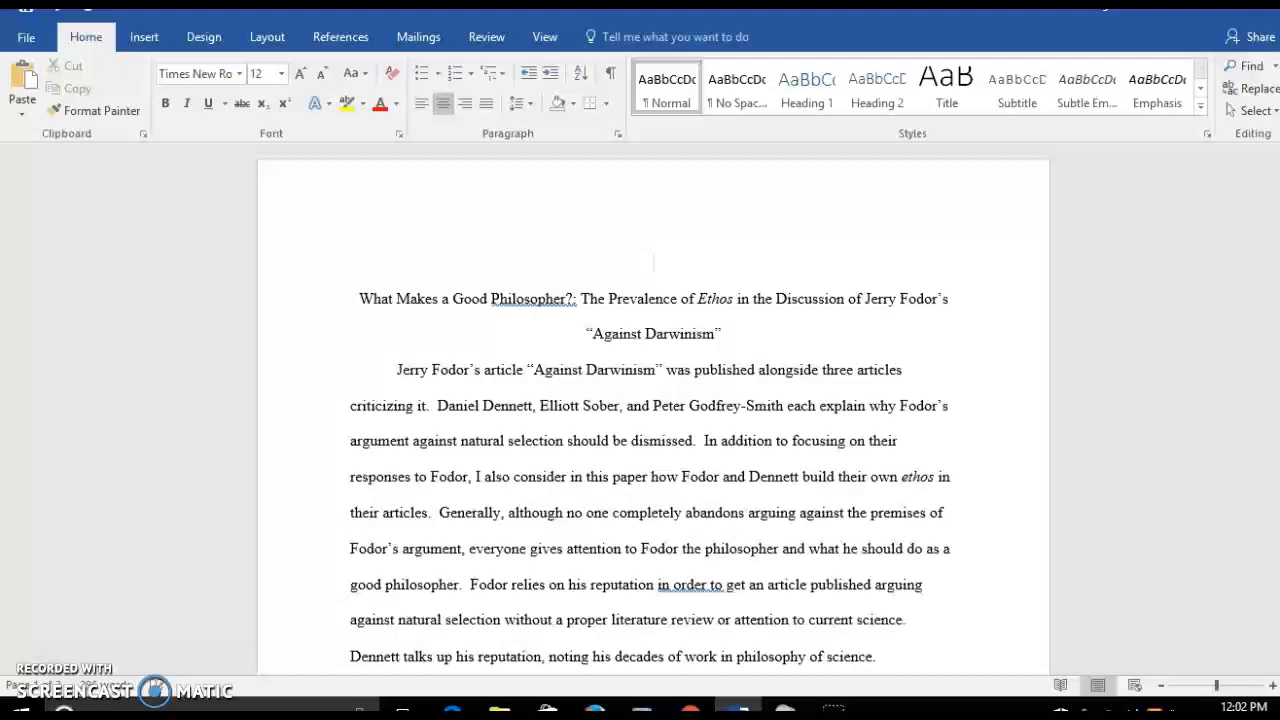
click(424, 104)
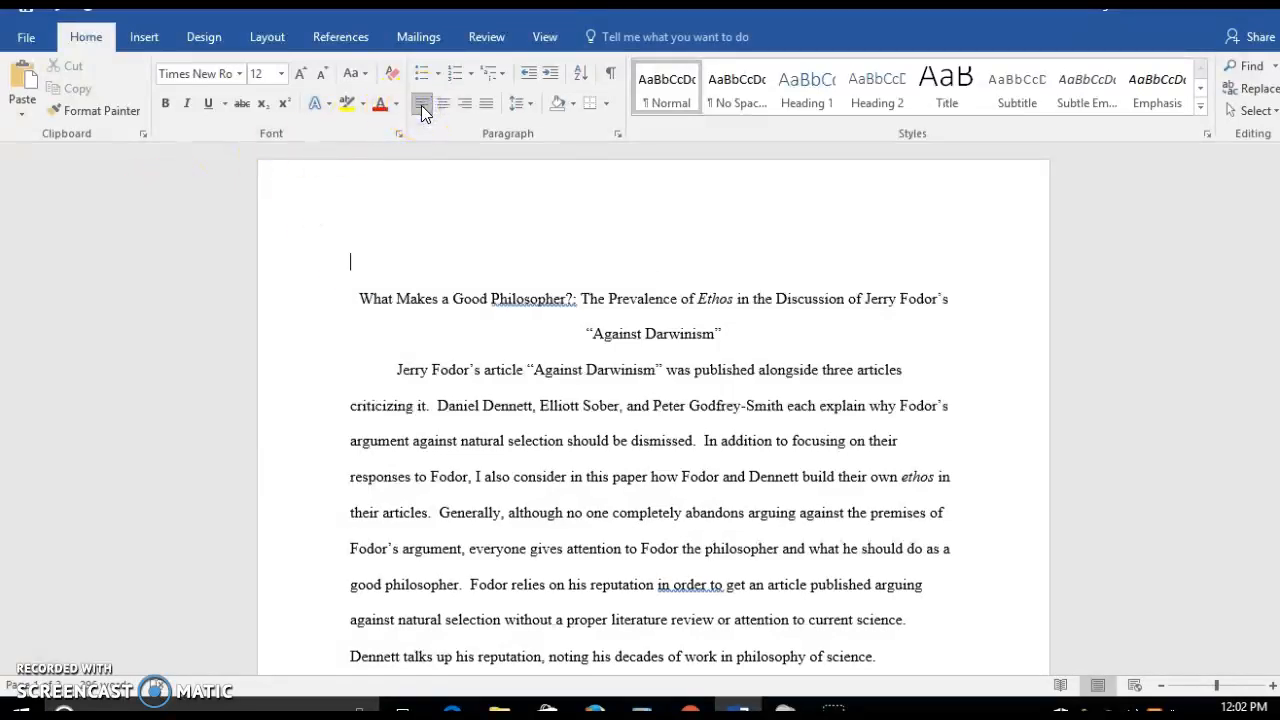
text(Amy Whitson)
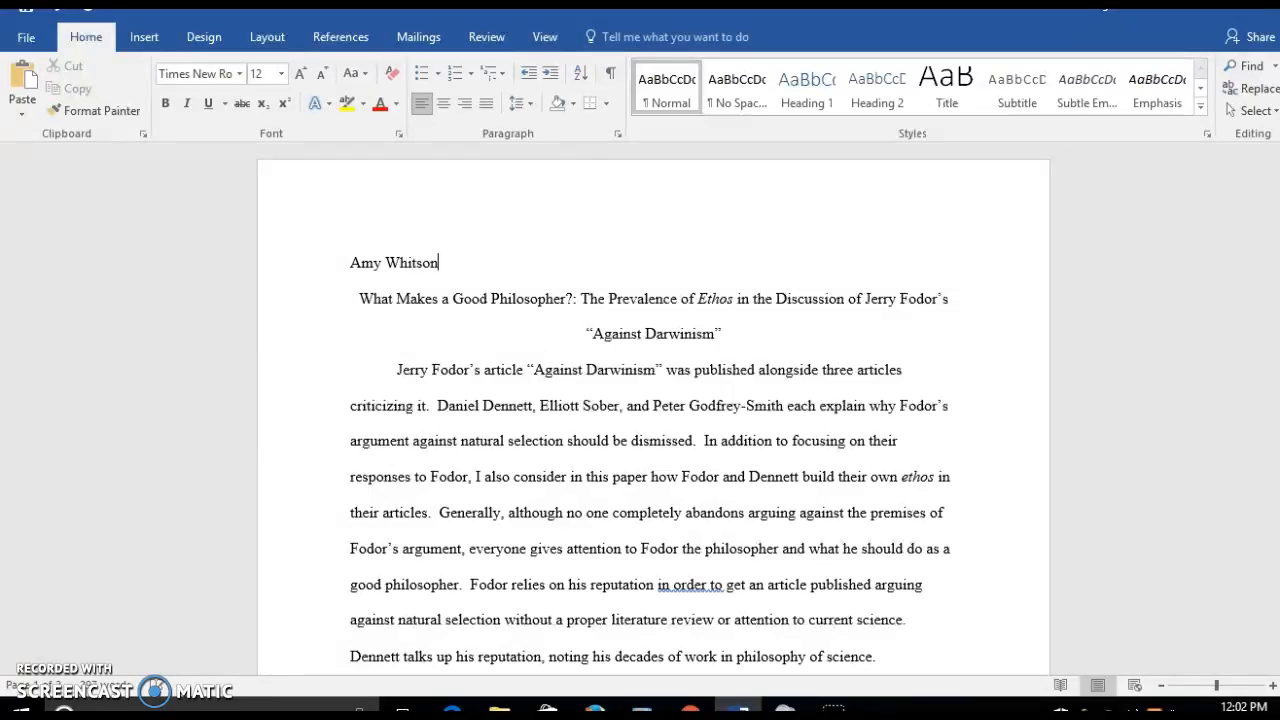
text(Dr. Kara)
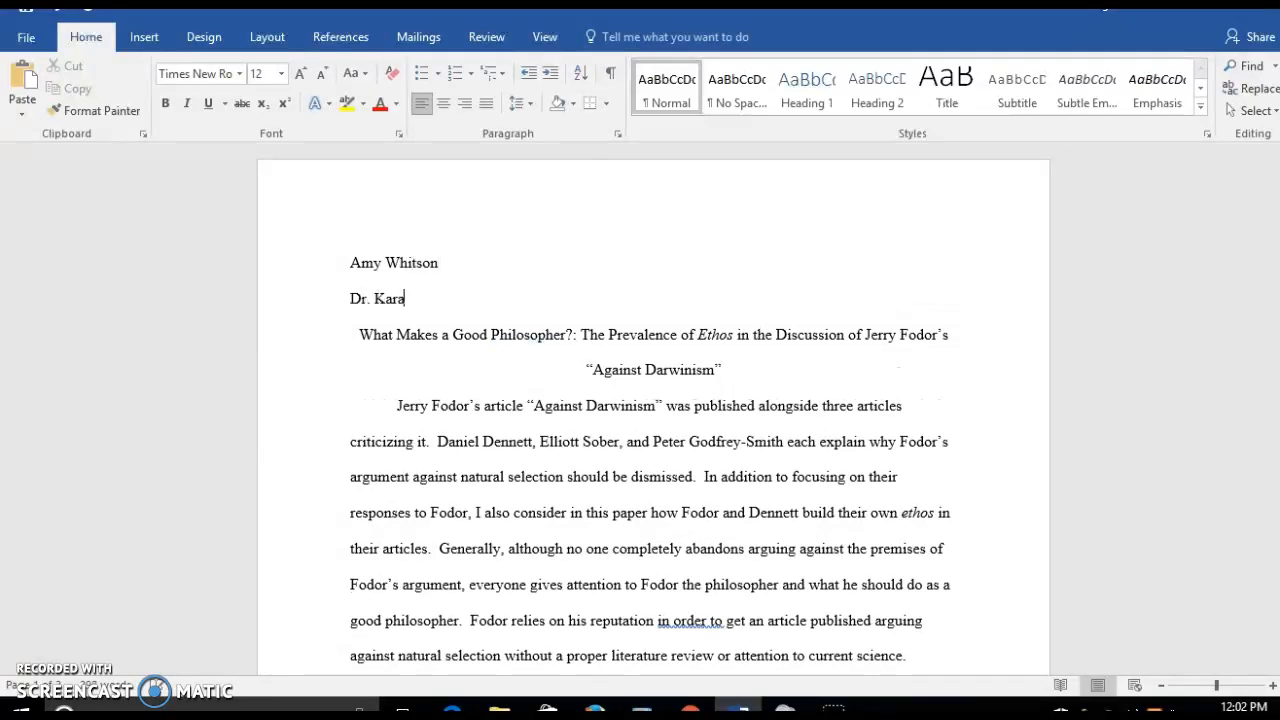
text(ni)
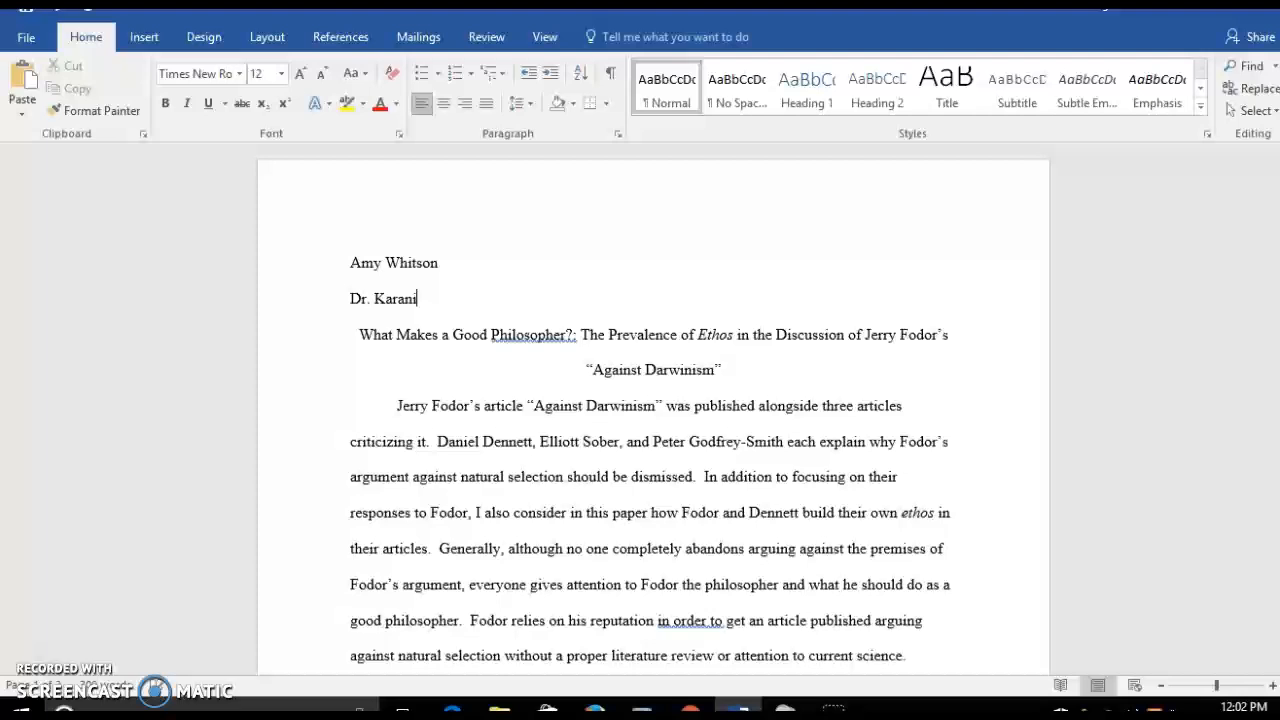
text(kas)
text(ENG 525)
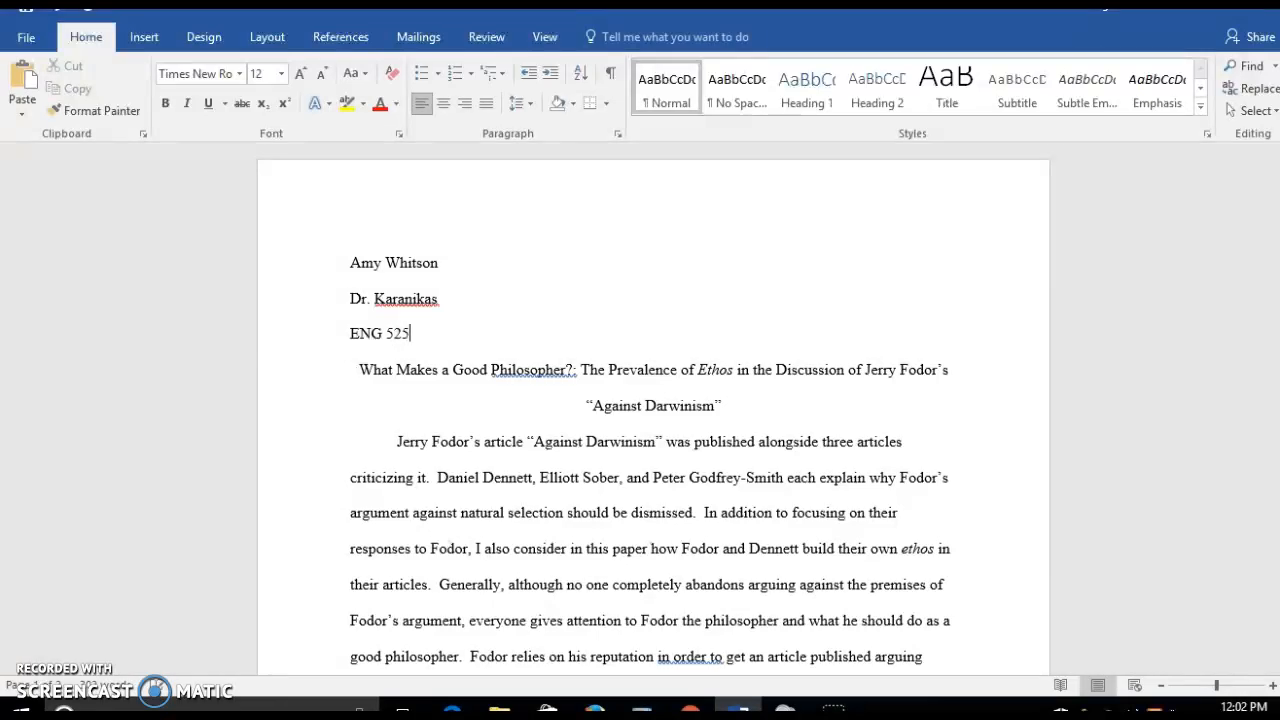
Add the date line 9 February 2017 to the heading.
key(enter)
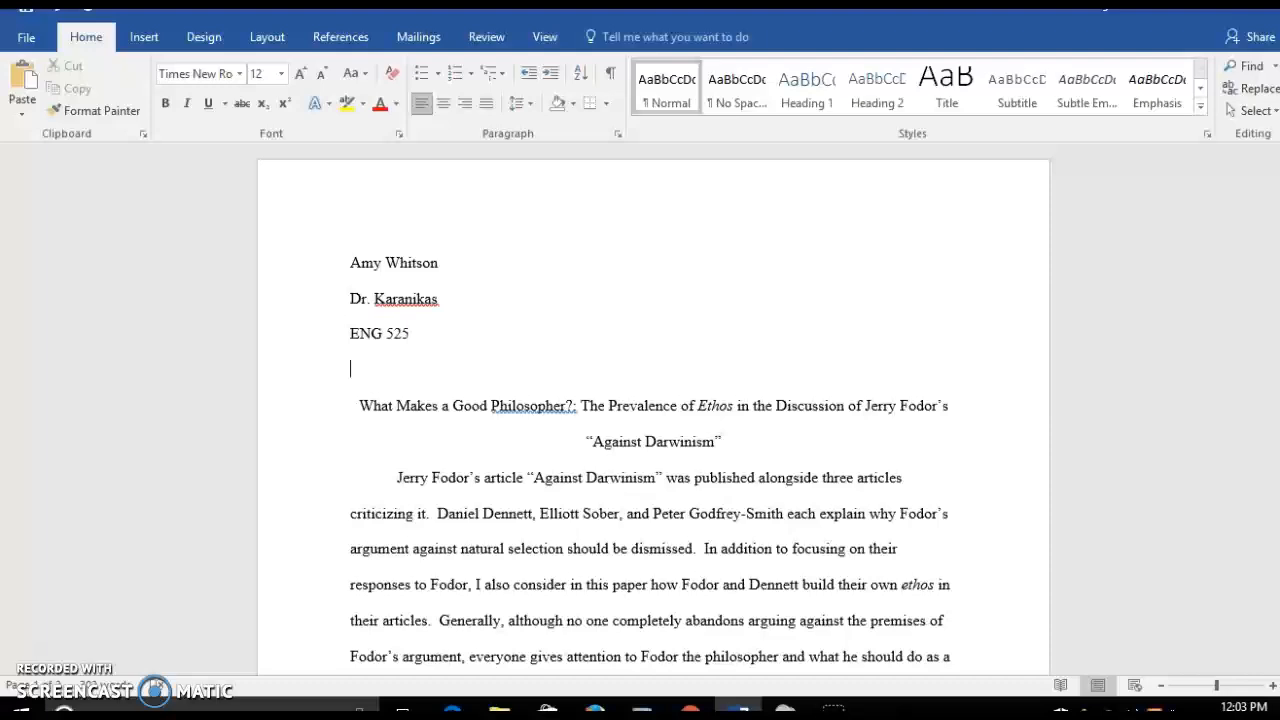
text(9 Feb)
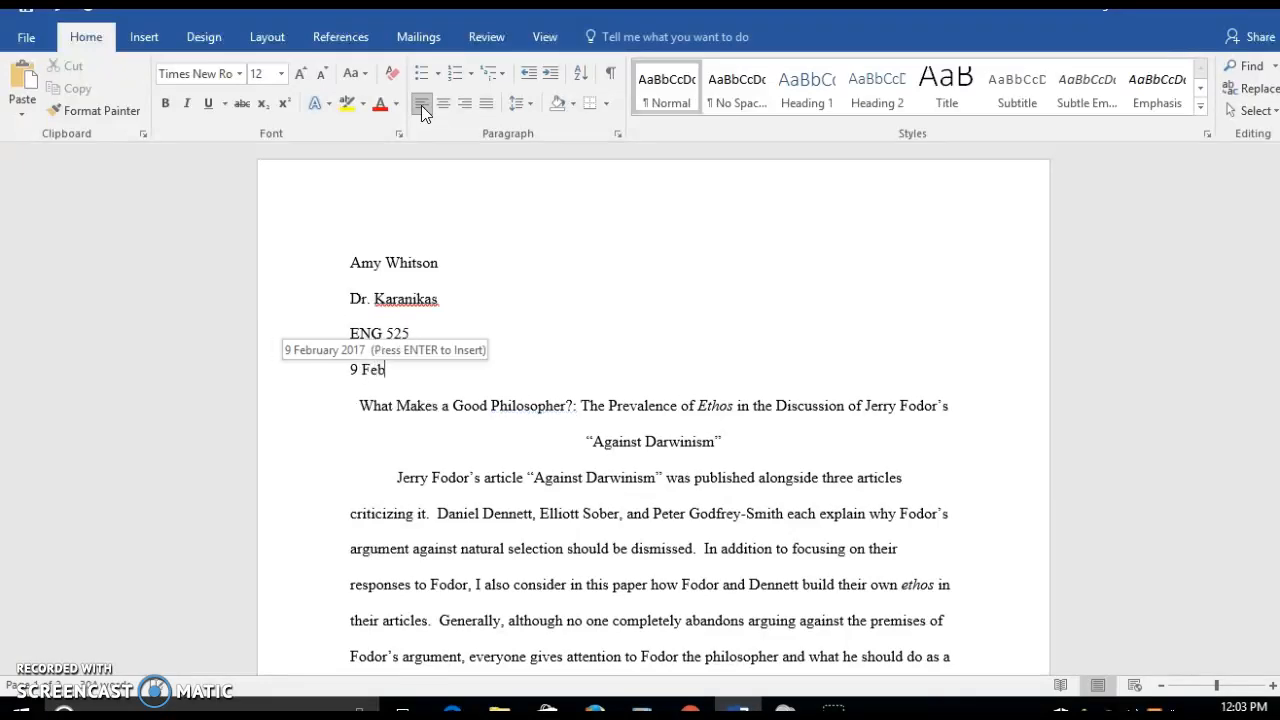
text(ruary 2)
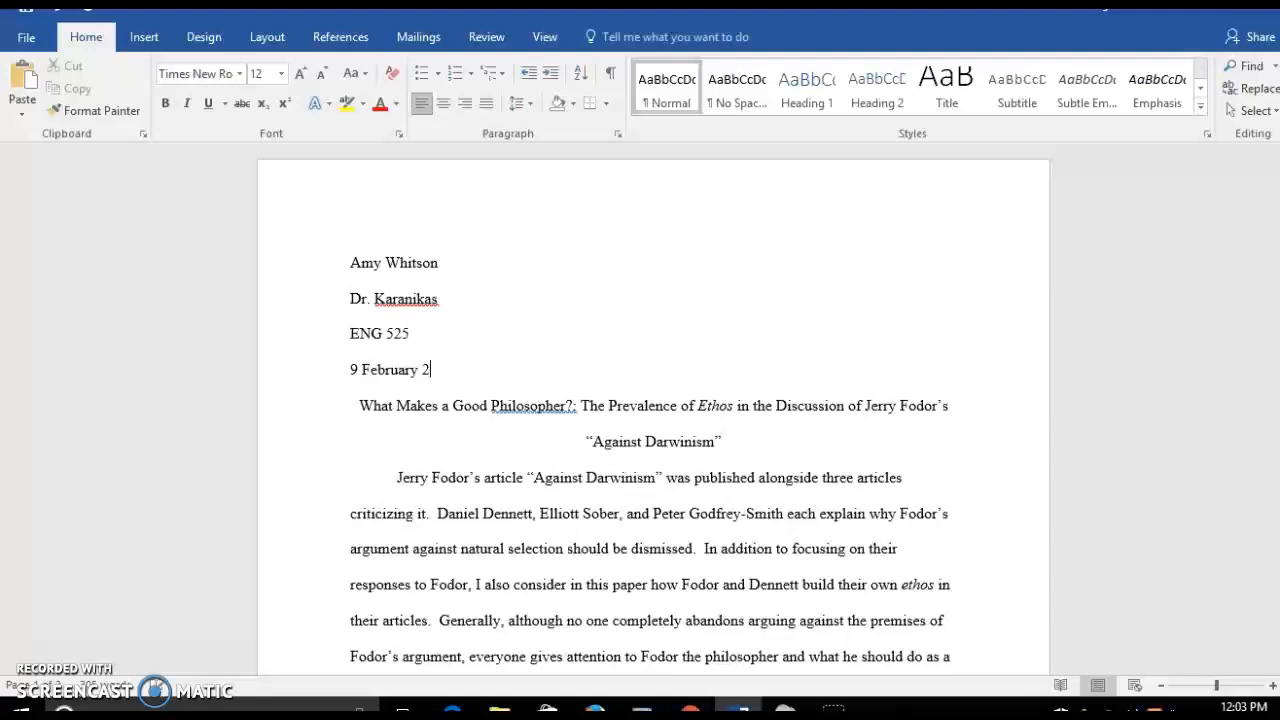
text(017)
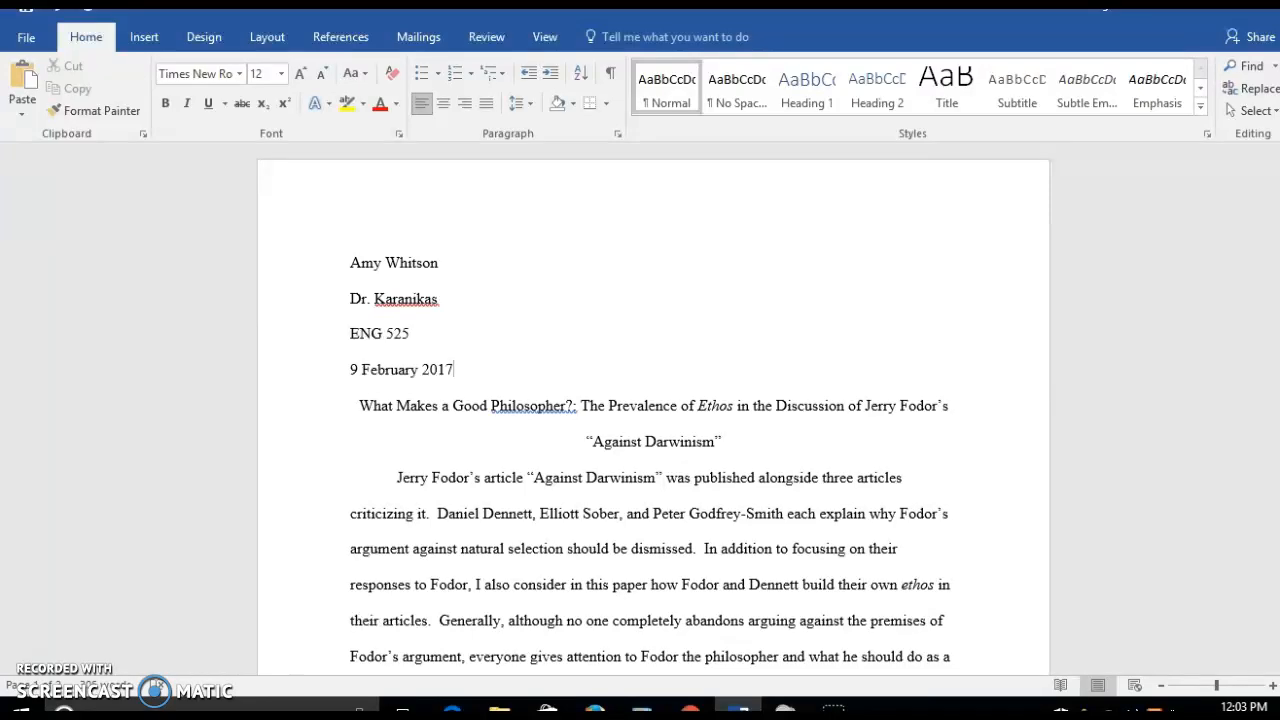
mouse_move(764, 192)
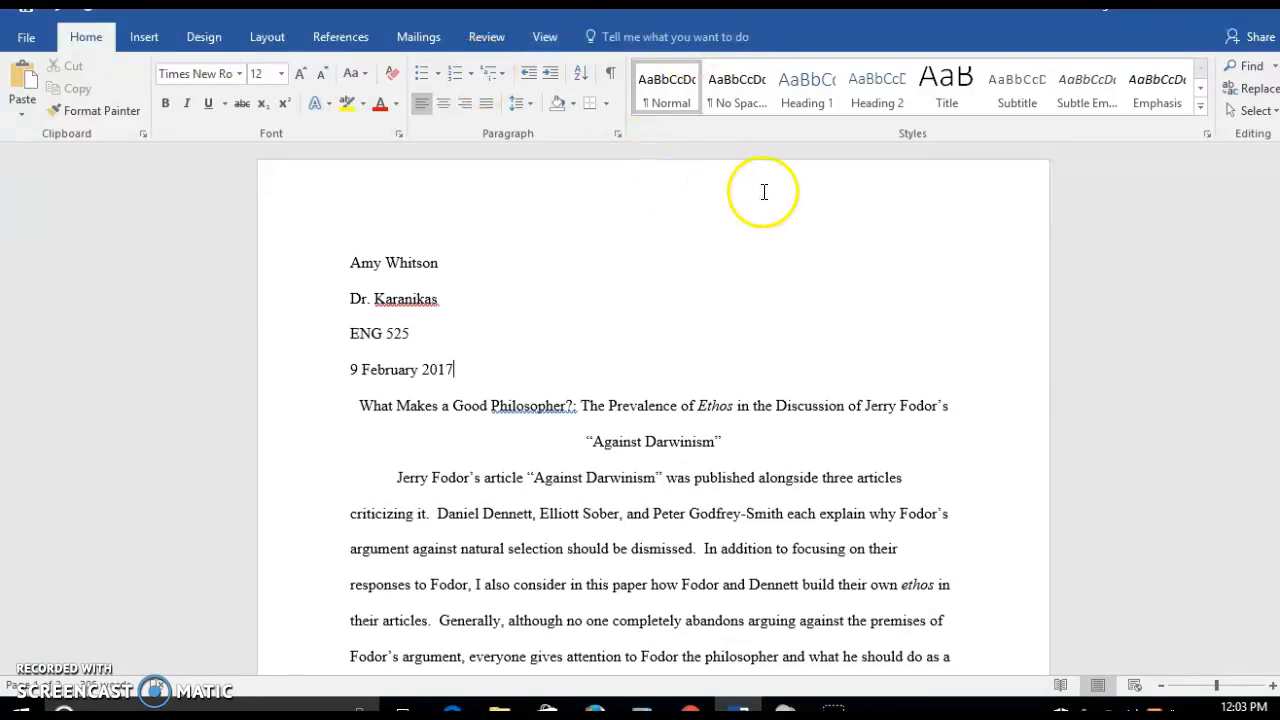
Insert a plain page number in the header preceded by the surname 'Whitson'.
double_click(764, 192)
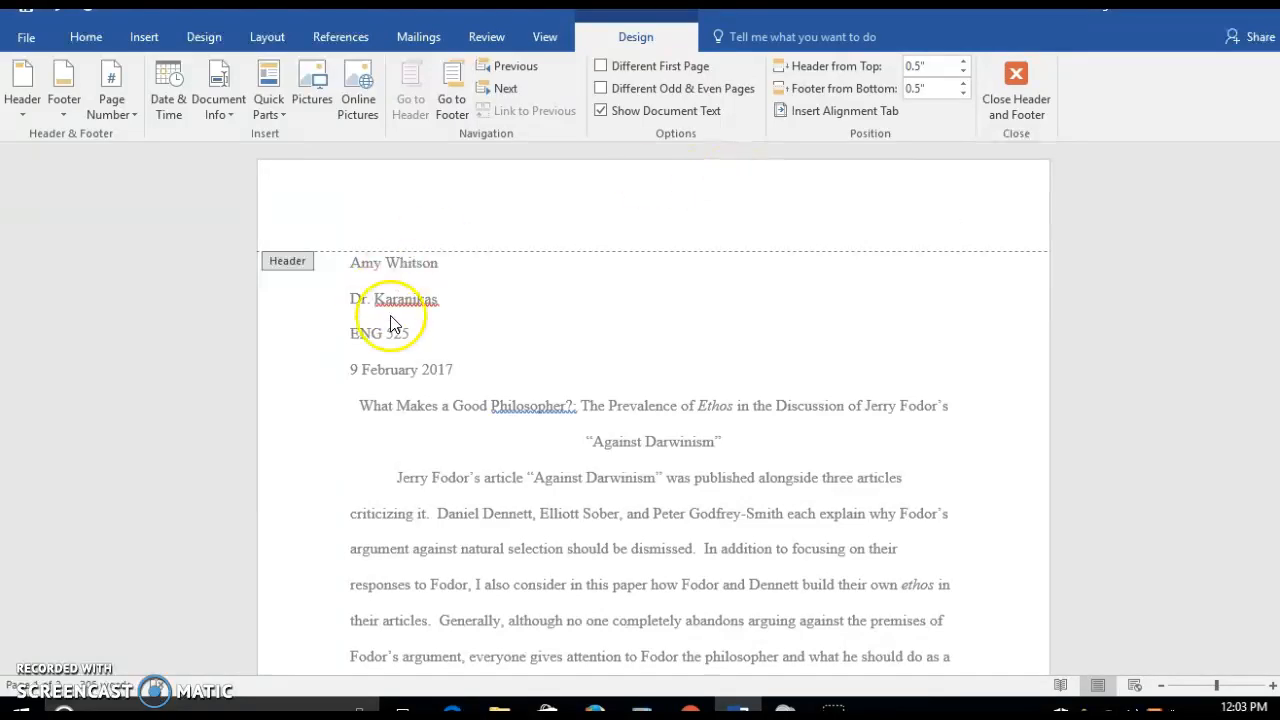
mouse_move(112, 84)
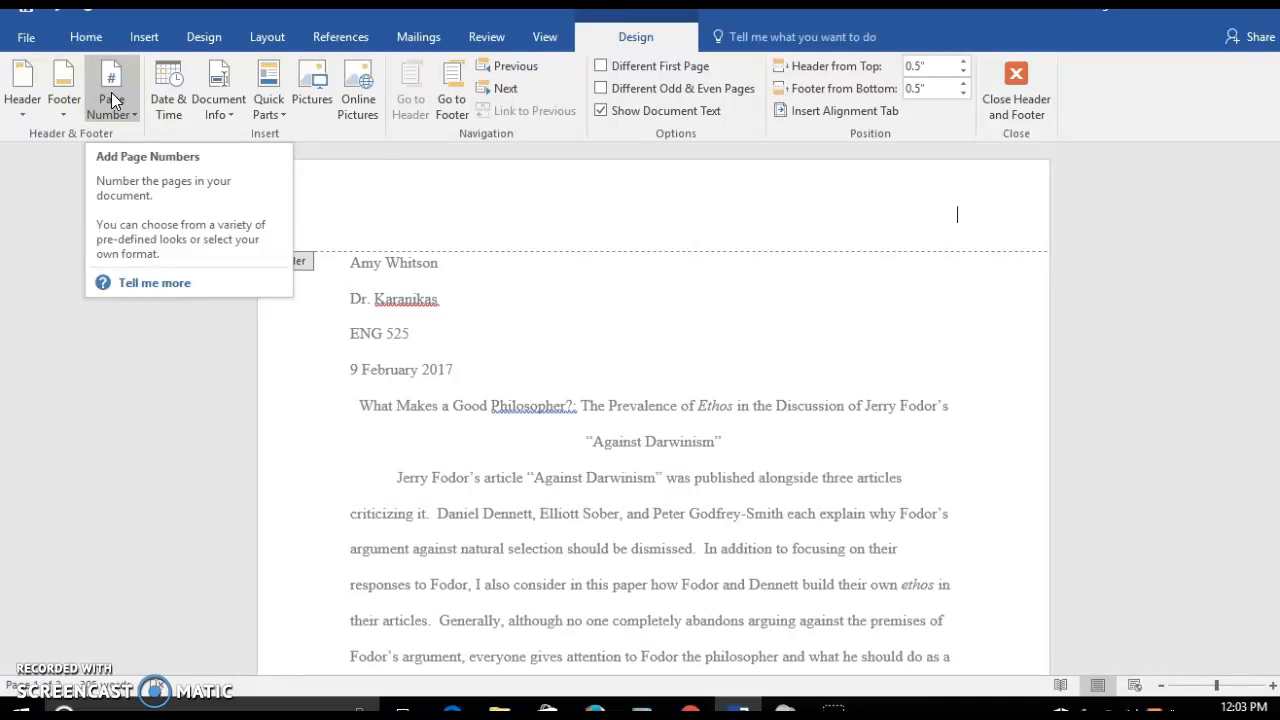
click(110, 90)
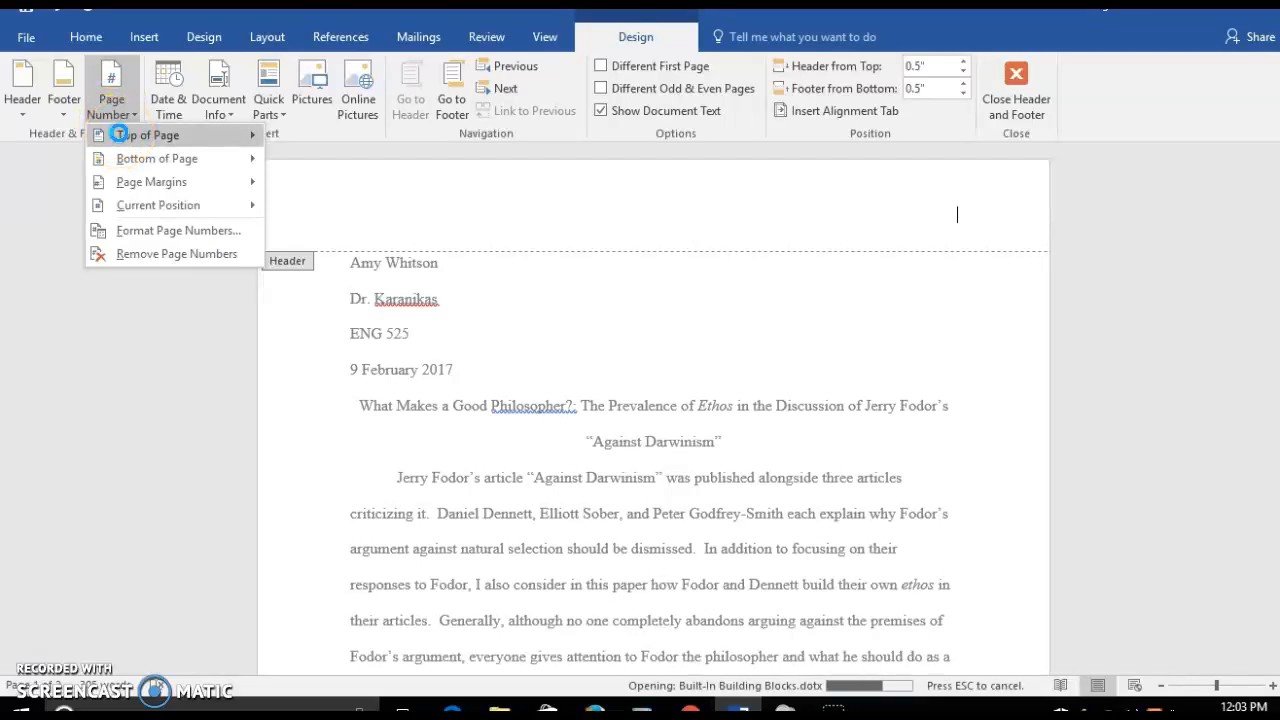
click(152, 136)
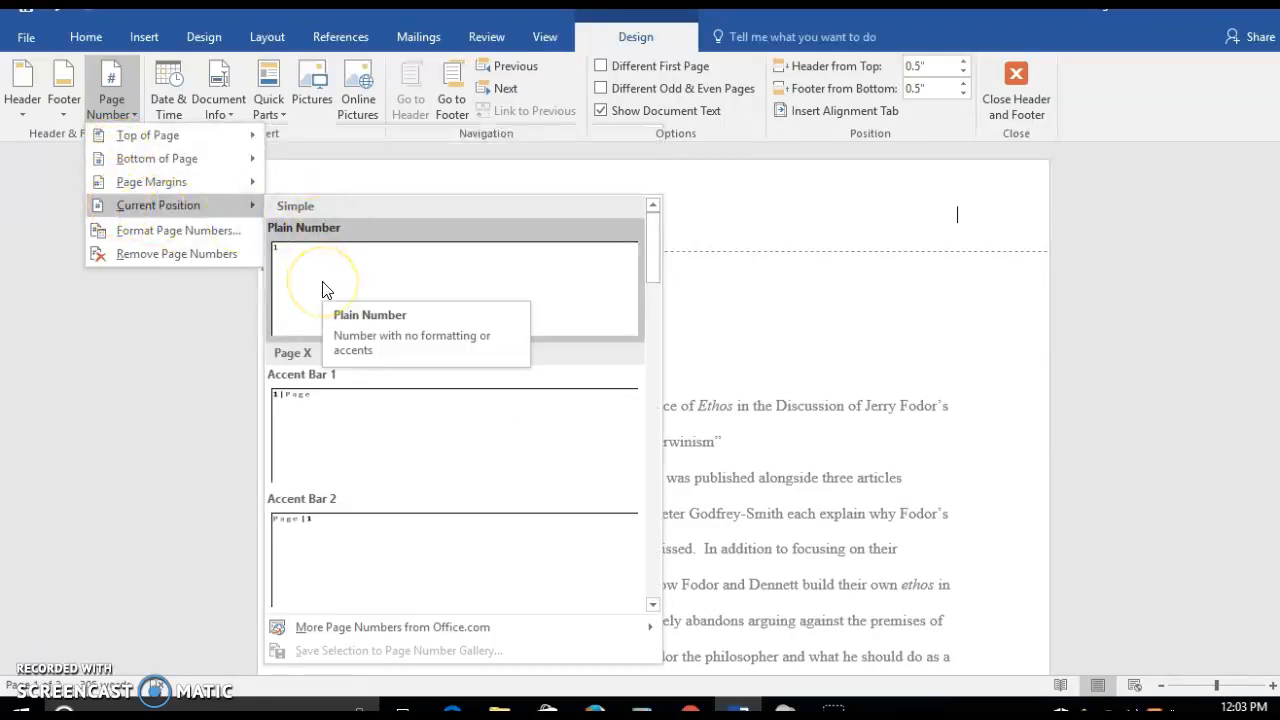
click(320, 290)
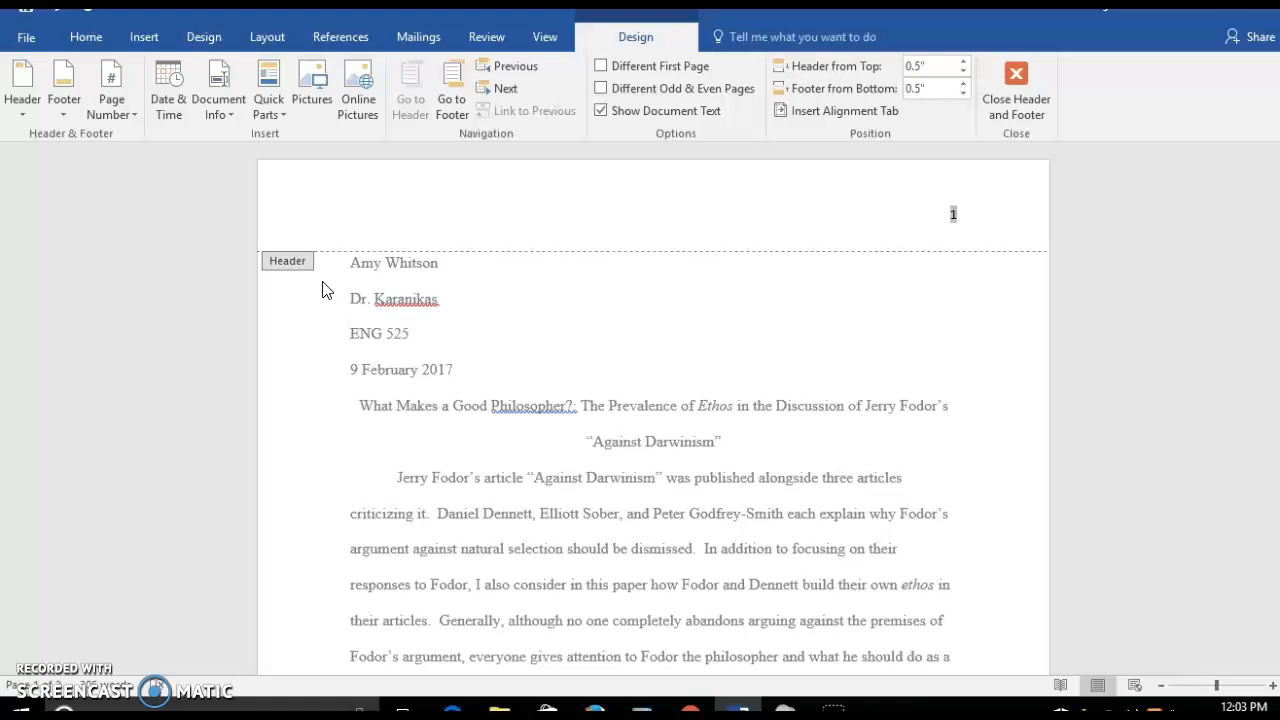
text(Whitson)
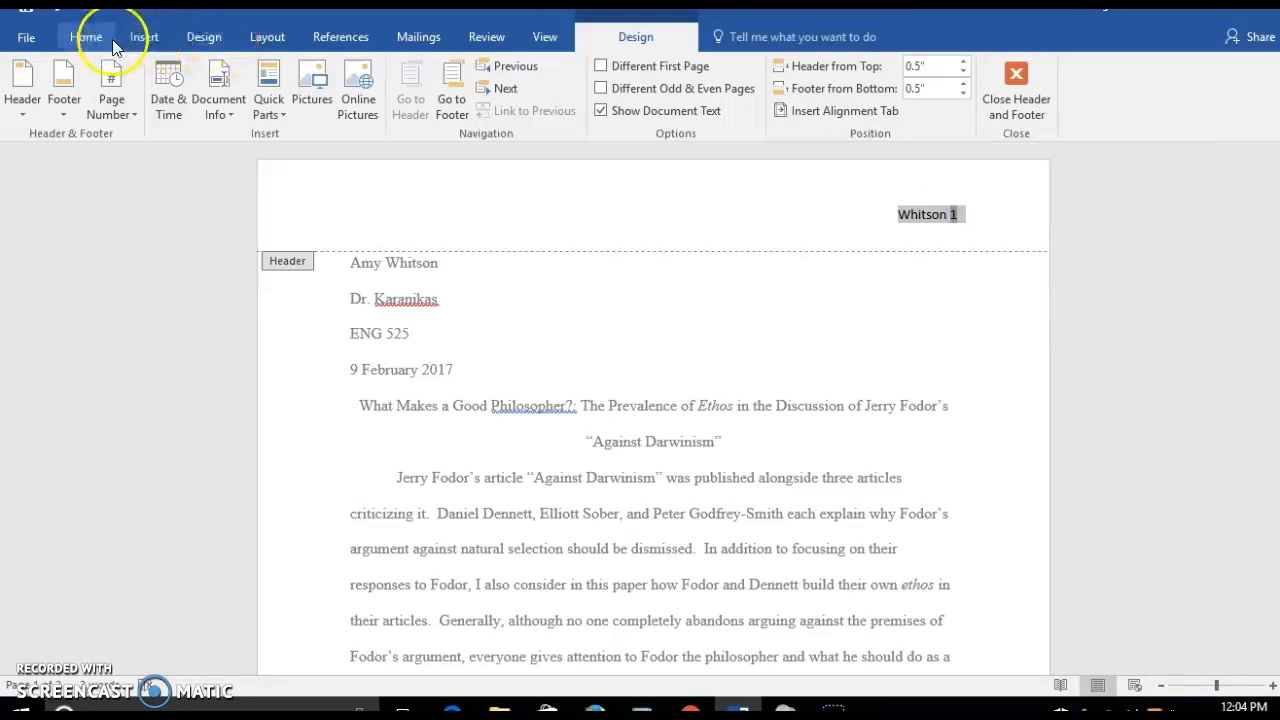
Set the header text to Times New Roman at size 12.
click(86, 36)
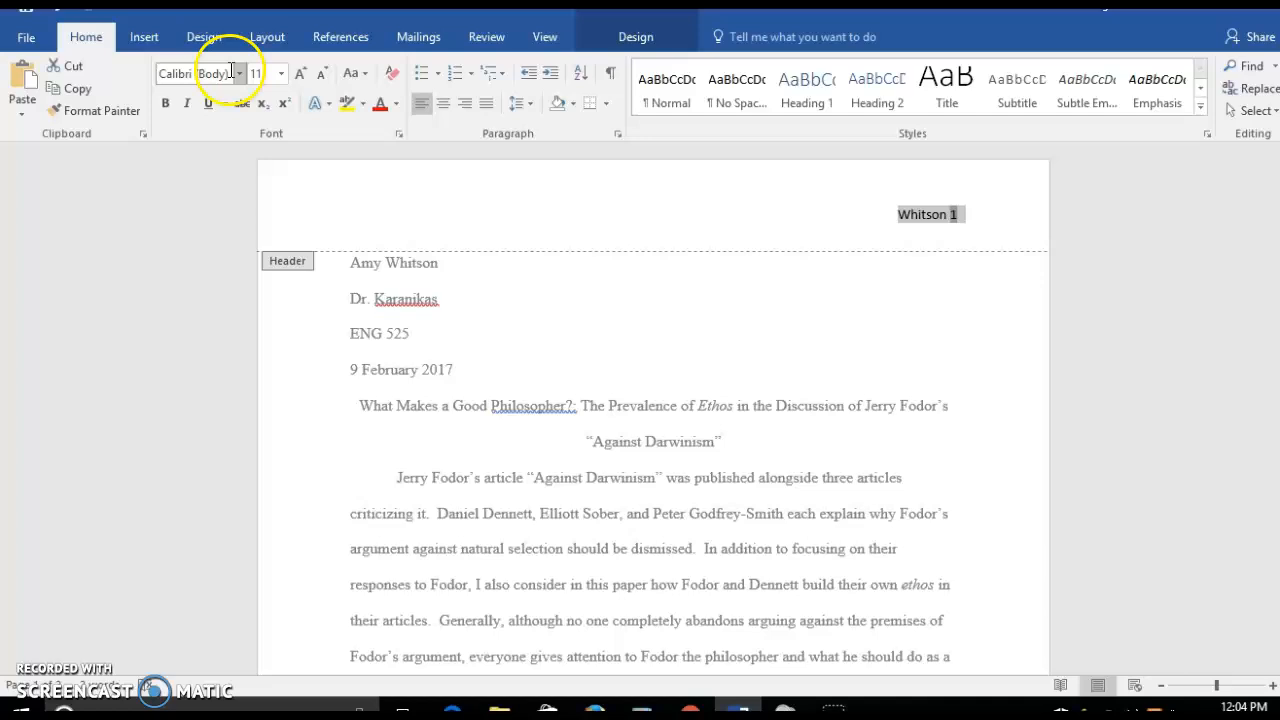
click(238, 72)
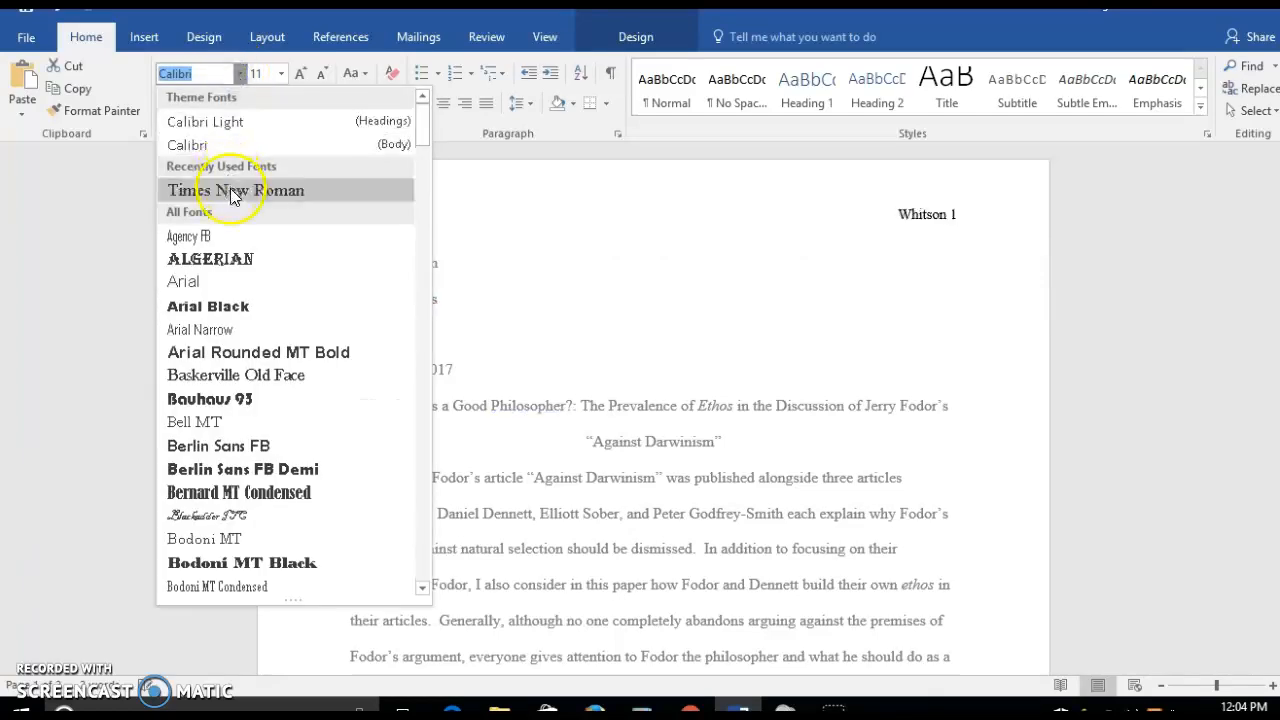
click(236, 190)
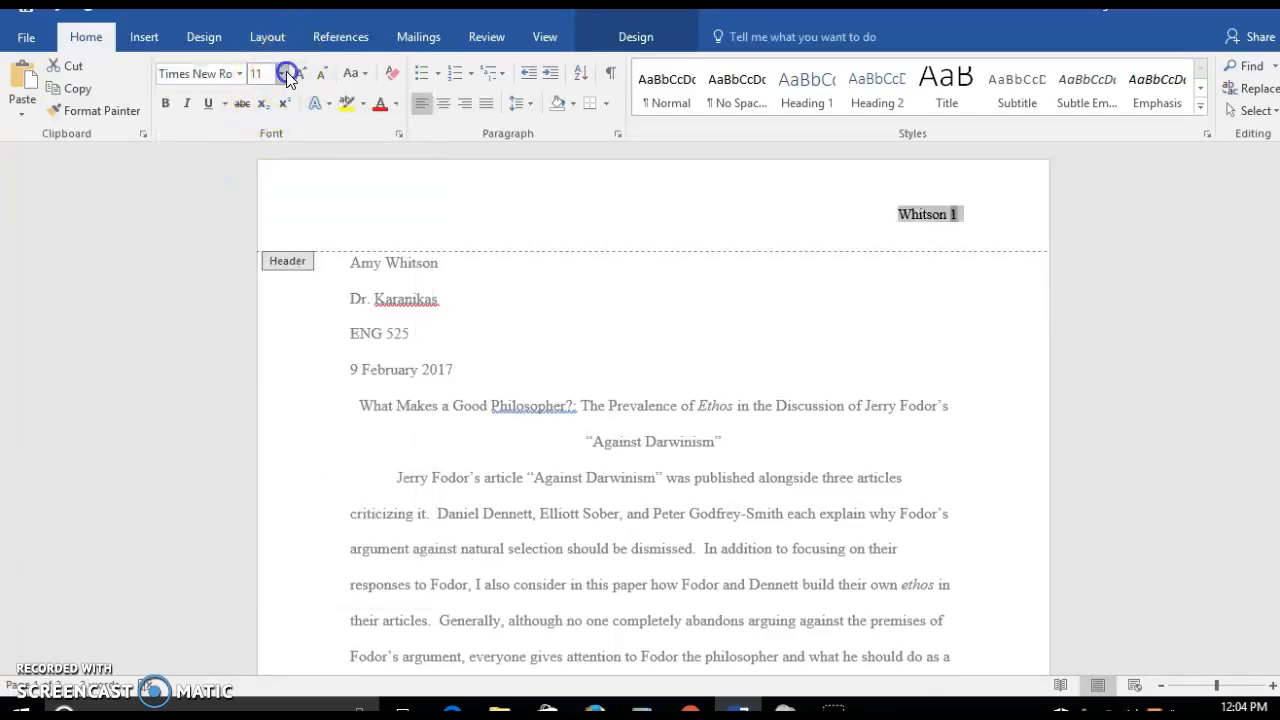
click(288, 76)
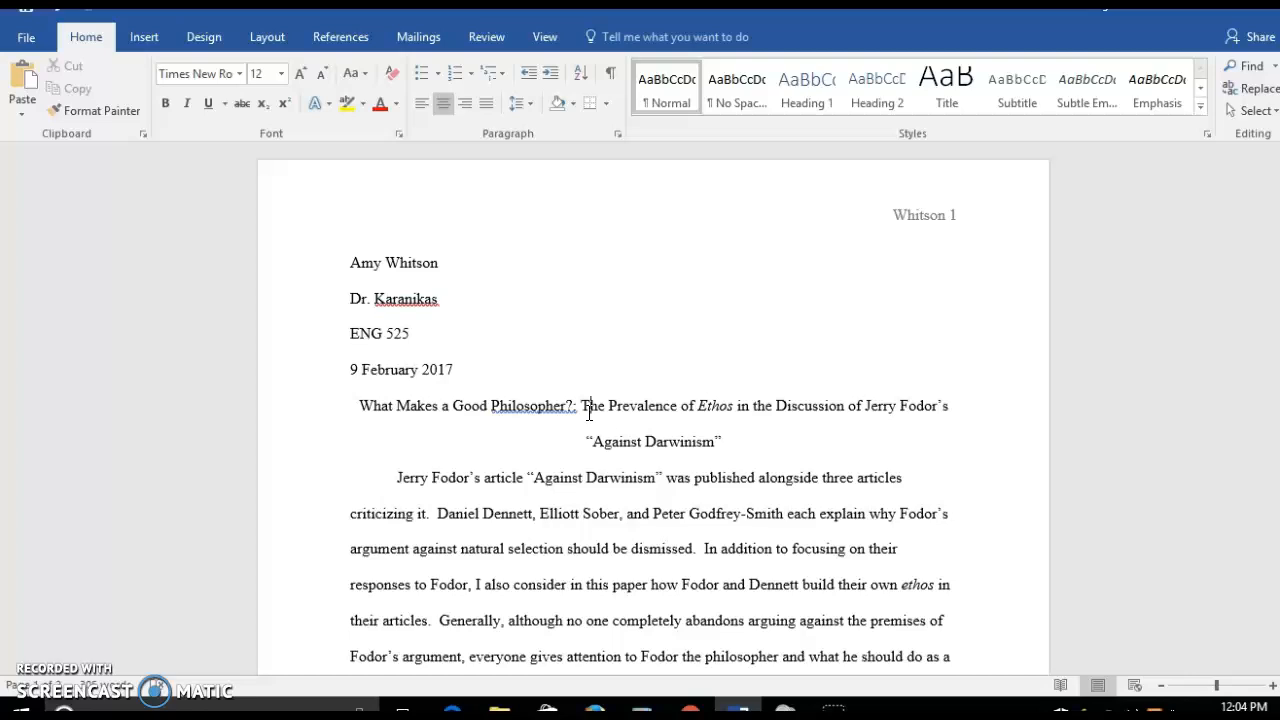
Scroll to the Works Cited section at the end of the essay.
scroll(down, 3)
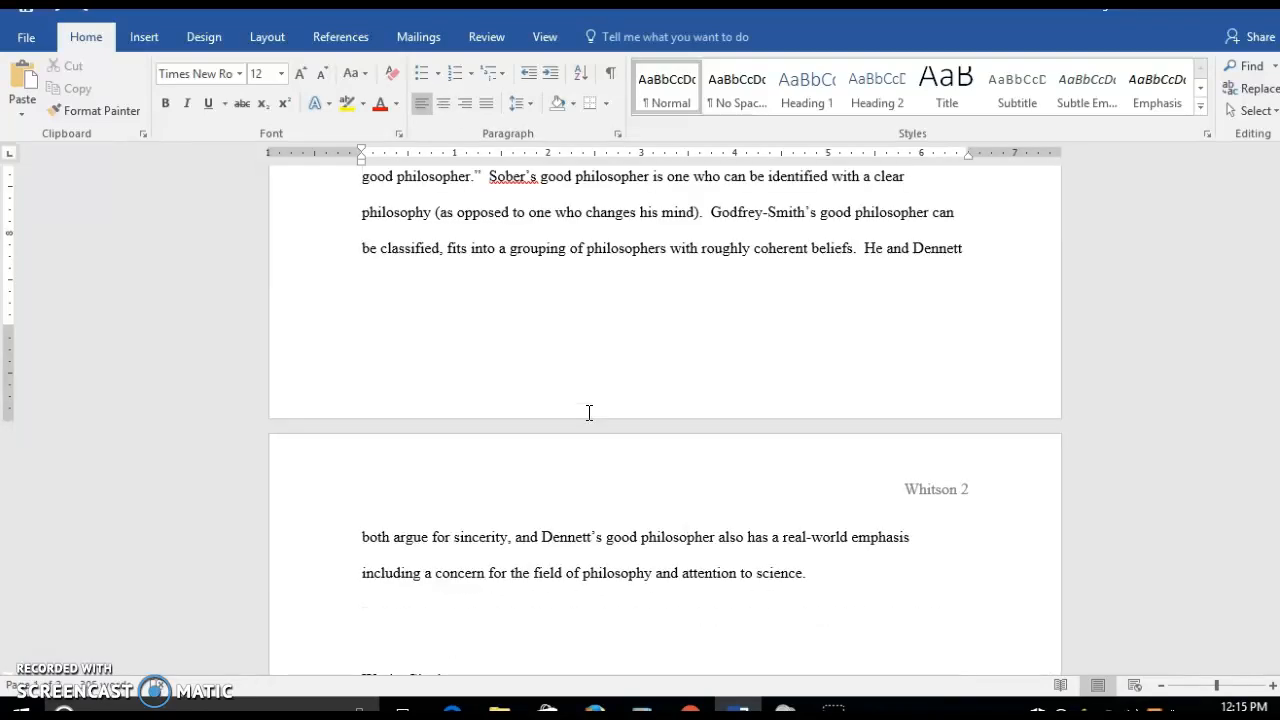
scroll(down, 3)
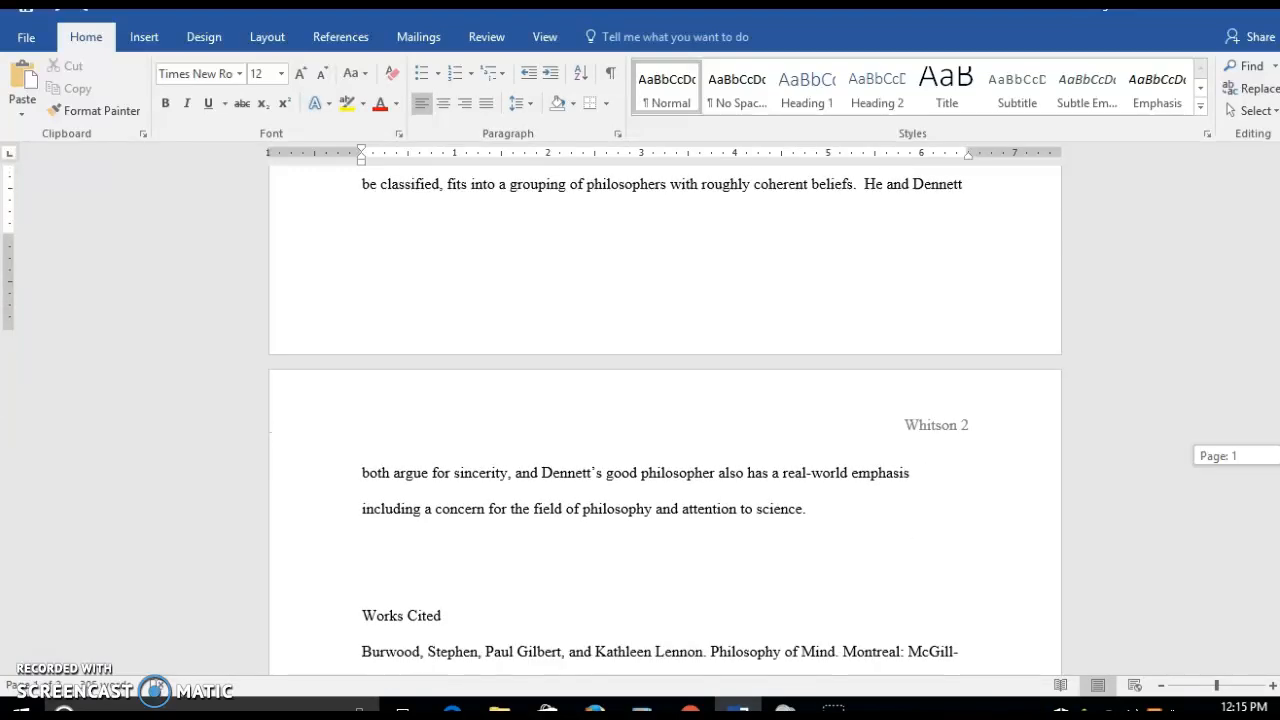
scroll(down, 3)
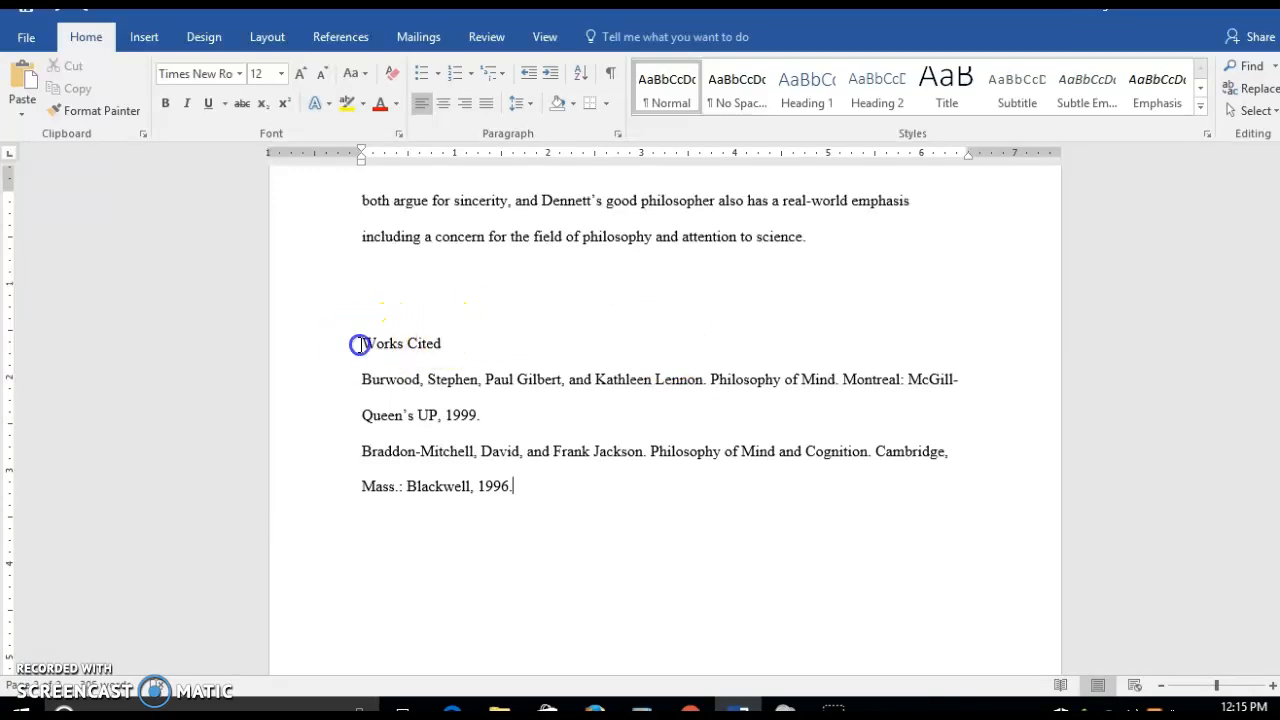
mouse_move(512, 276)
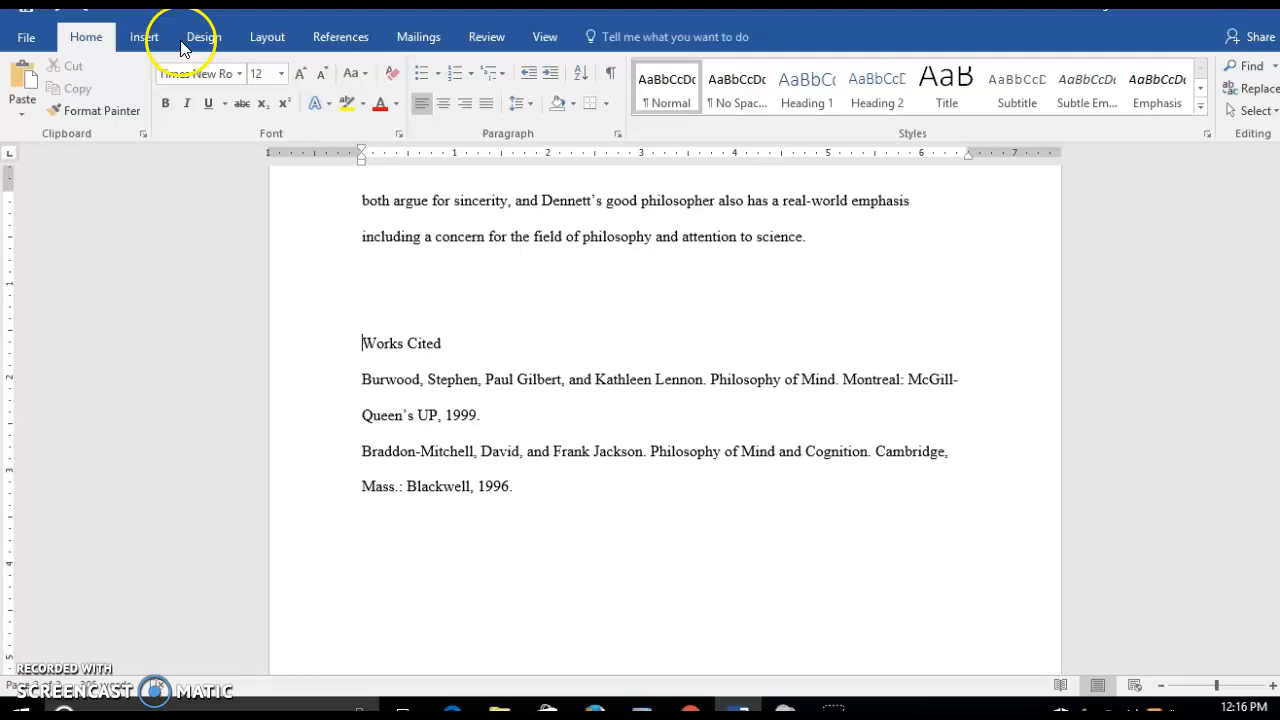
Insert a page break before Works Cited so it starts on page 3.
click(144, 36)
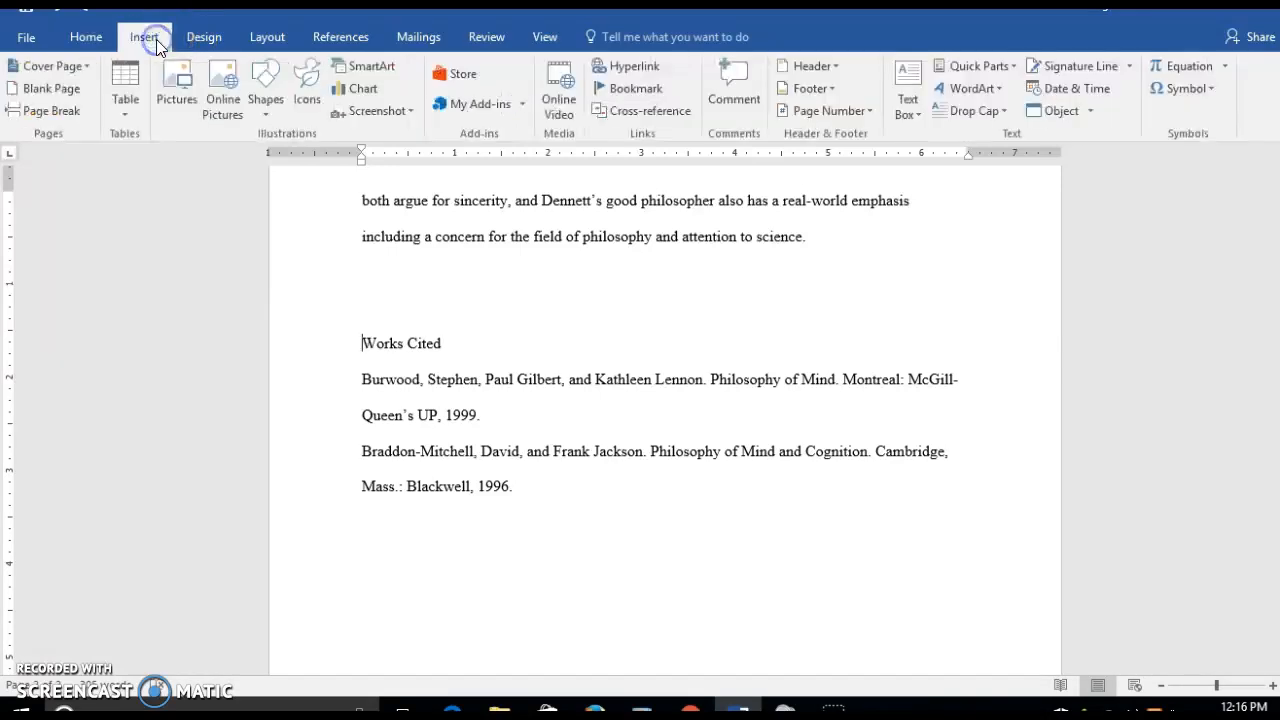
click(48, 112)
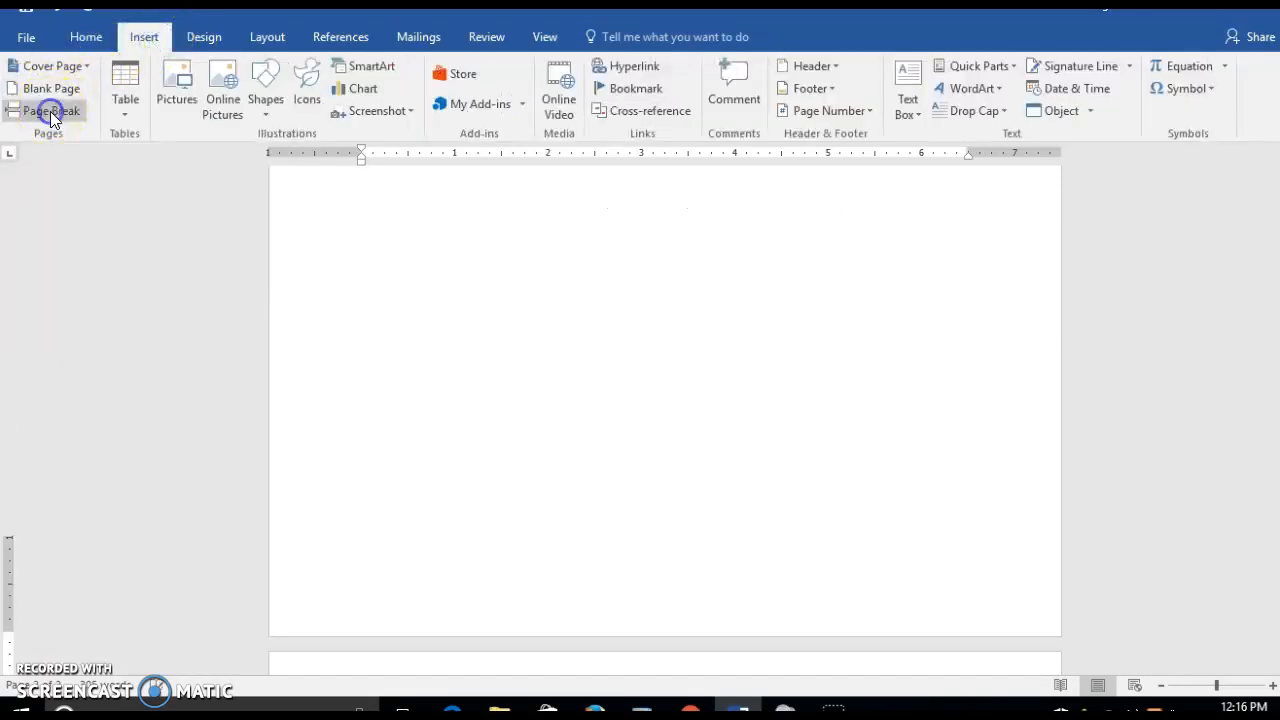
click(52, 110)
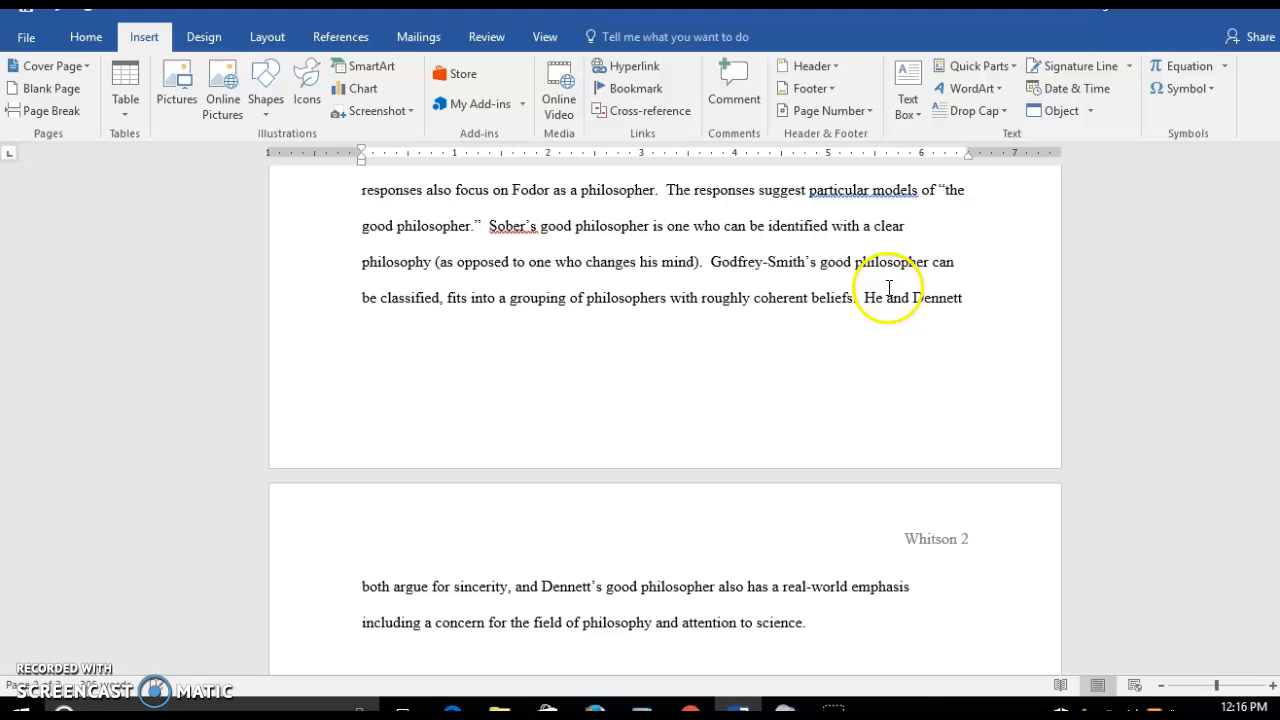
scroll(down, 3)
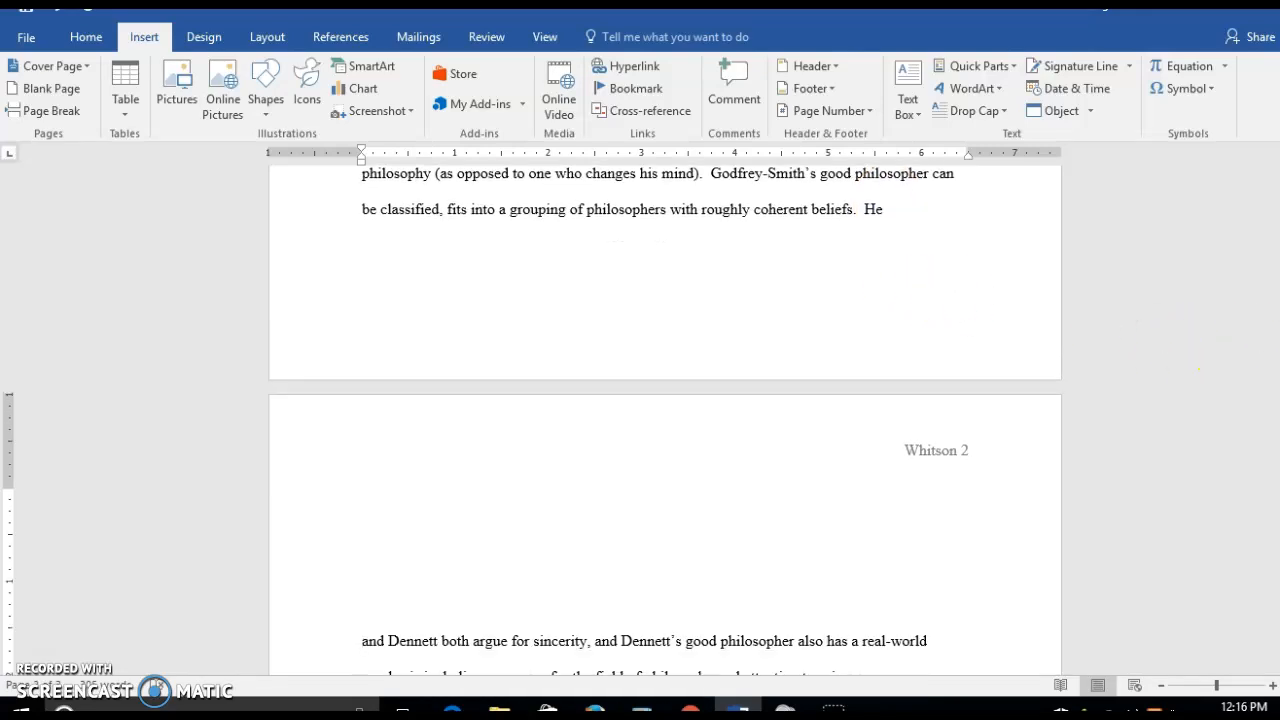
scroll(down, 3)
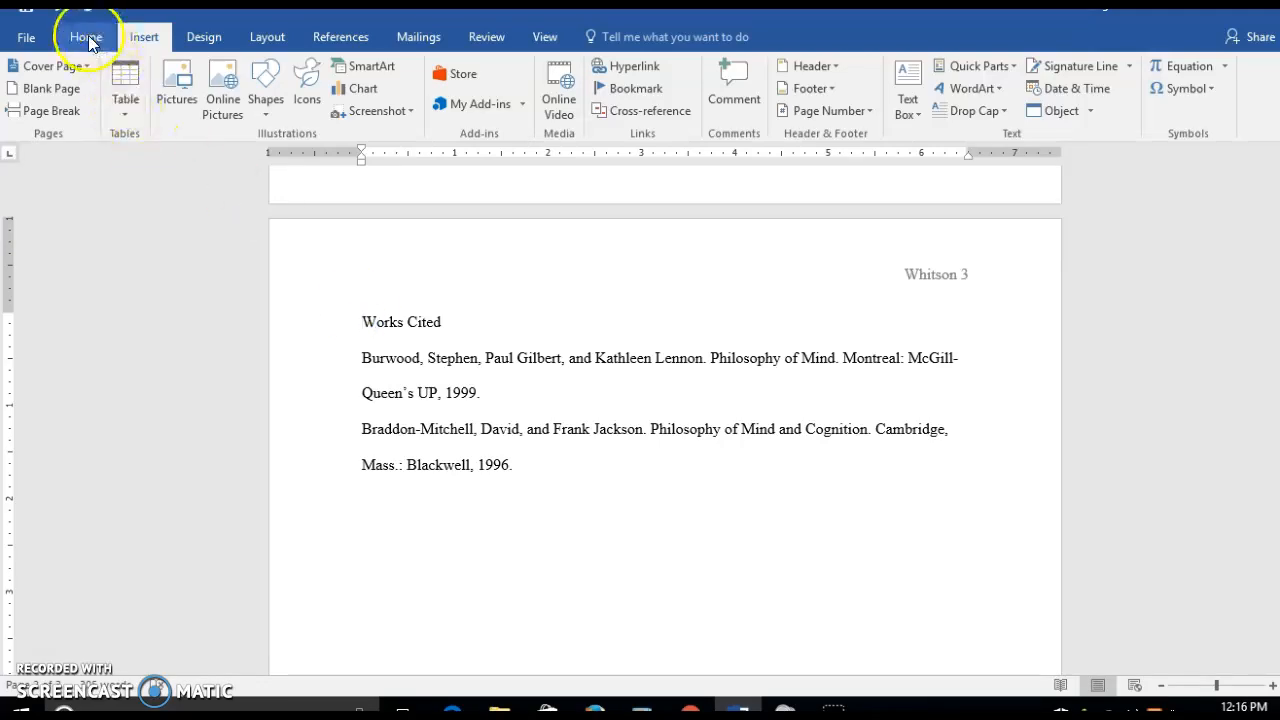
Center-align the Works Cited heading.
click(86, 36)
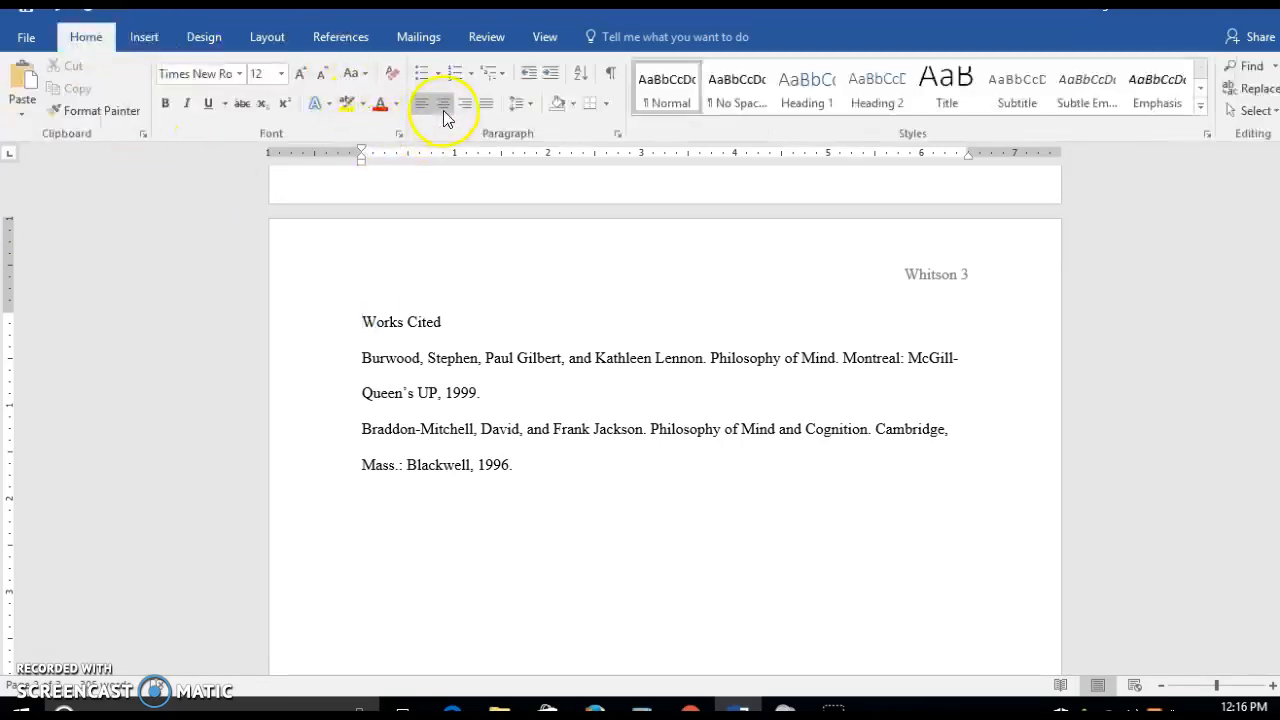
click(444, 104)
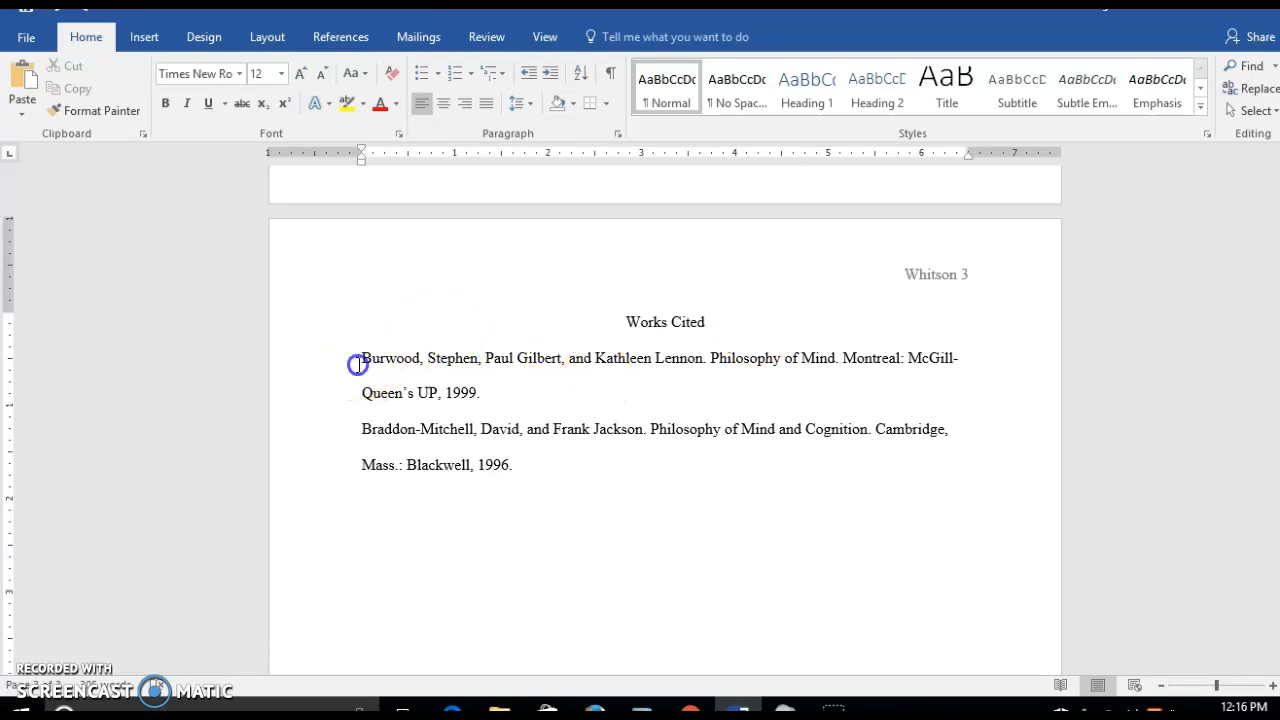
Give both source entries a 0.5-inch hanging indent via the ruler marker.
drag(360, 358, 510, 464)
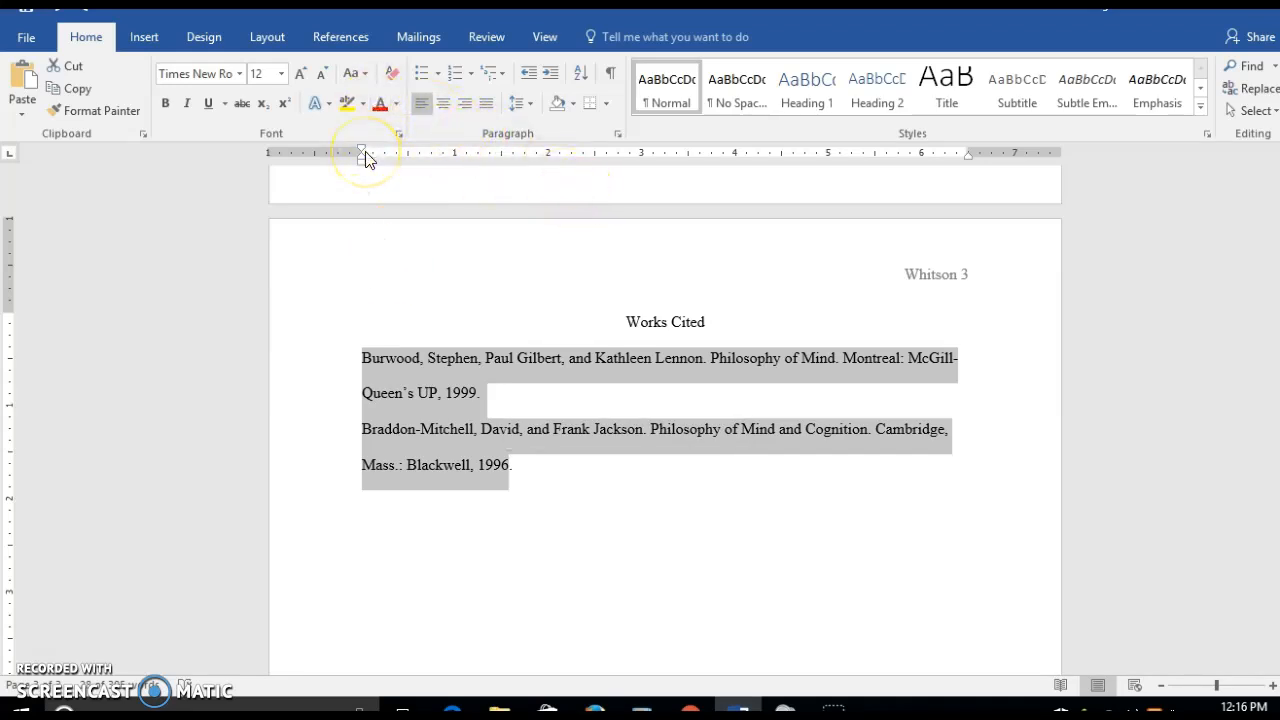
mouse_move(362, 166)
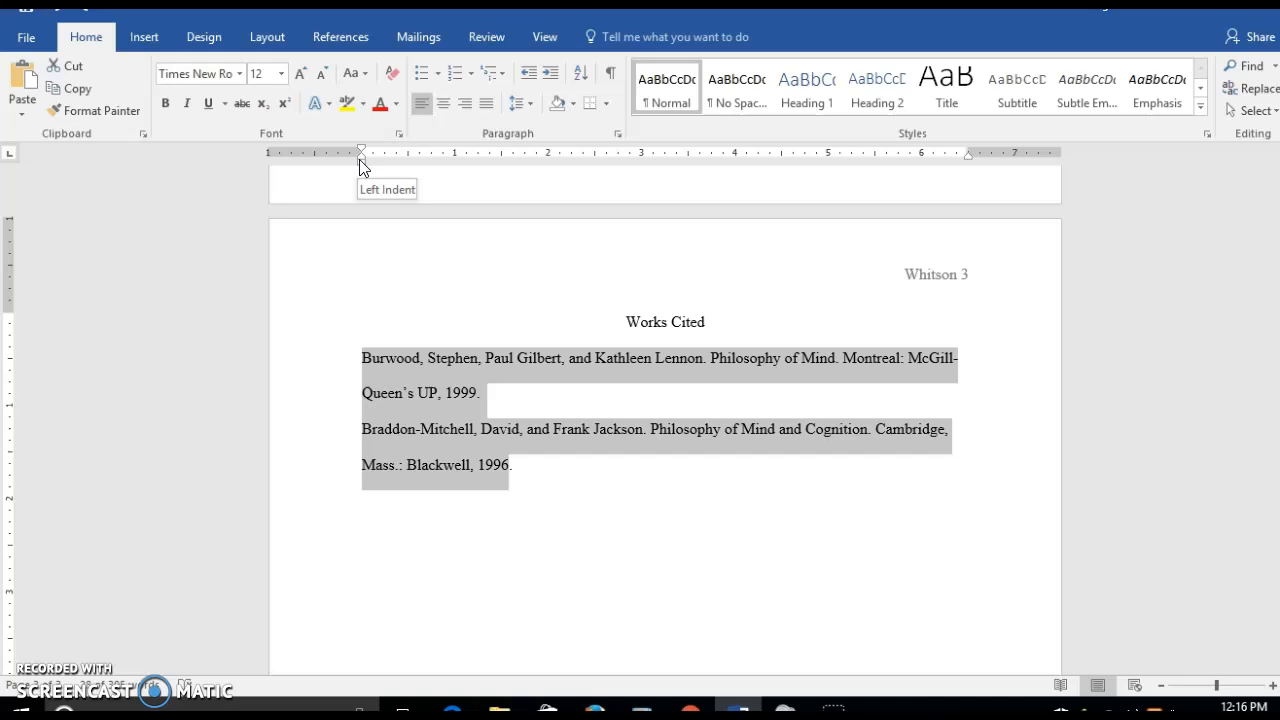
mouse_move(360, 164)
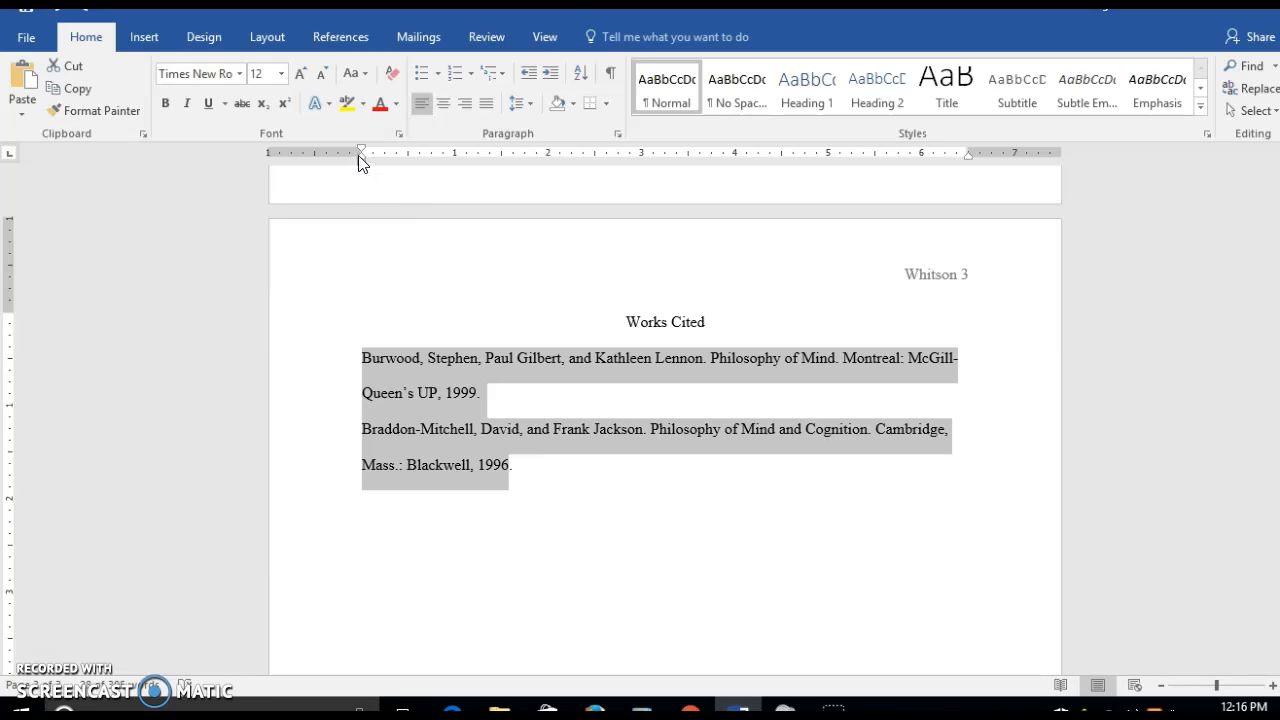
mouse_move(362, 158)
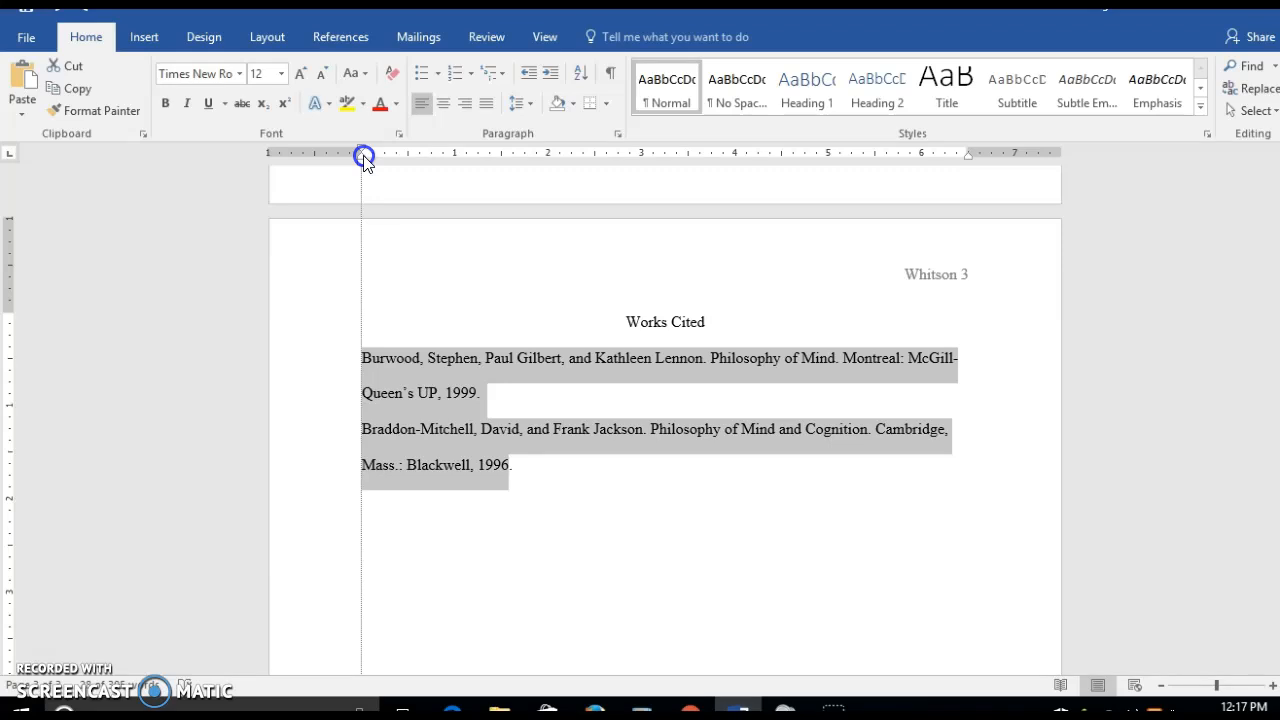
drag(364, 156, 408, 156)
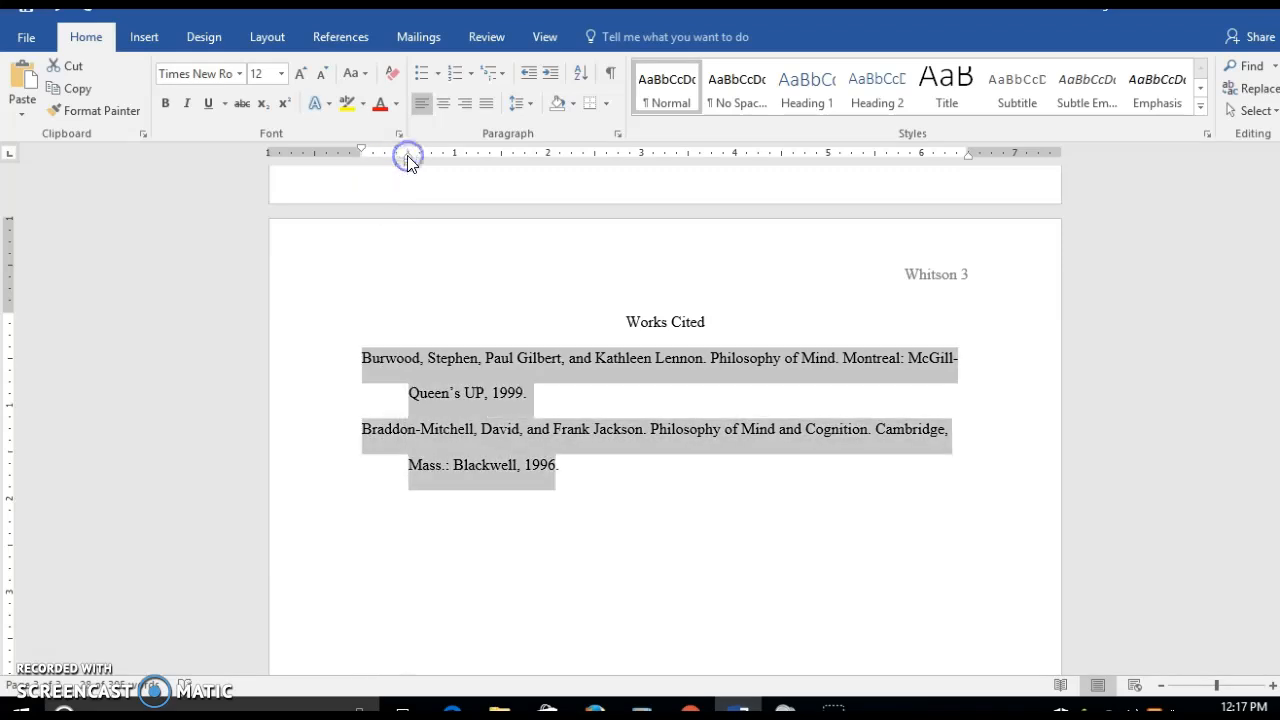
mouse_move(592, 428)
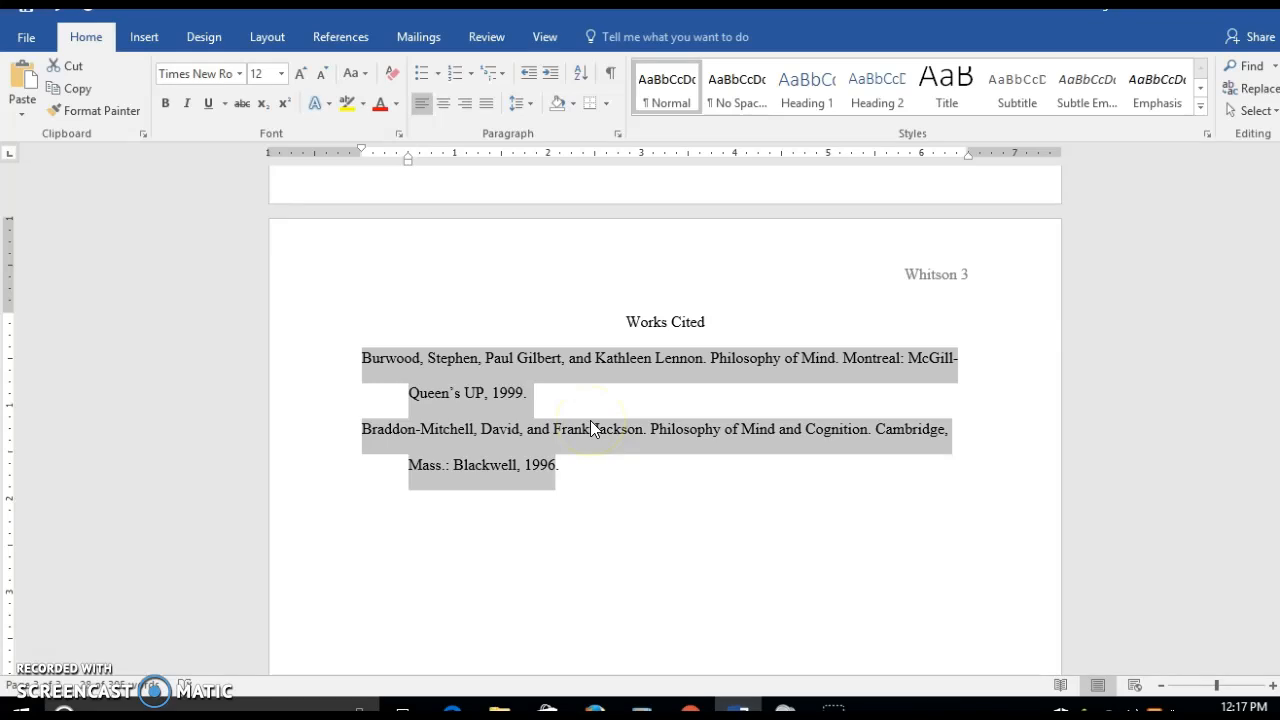
mouse_move(610, 248)
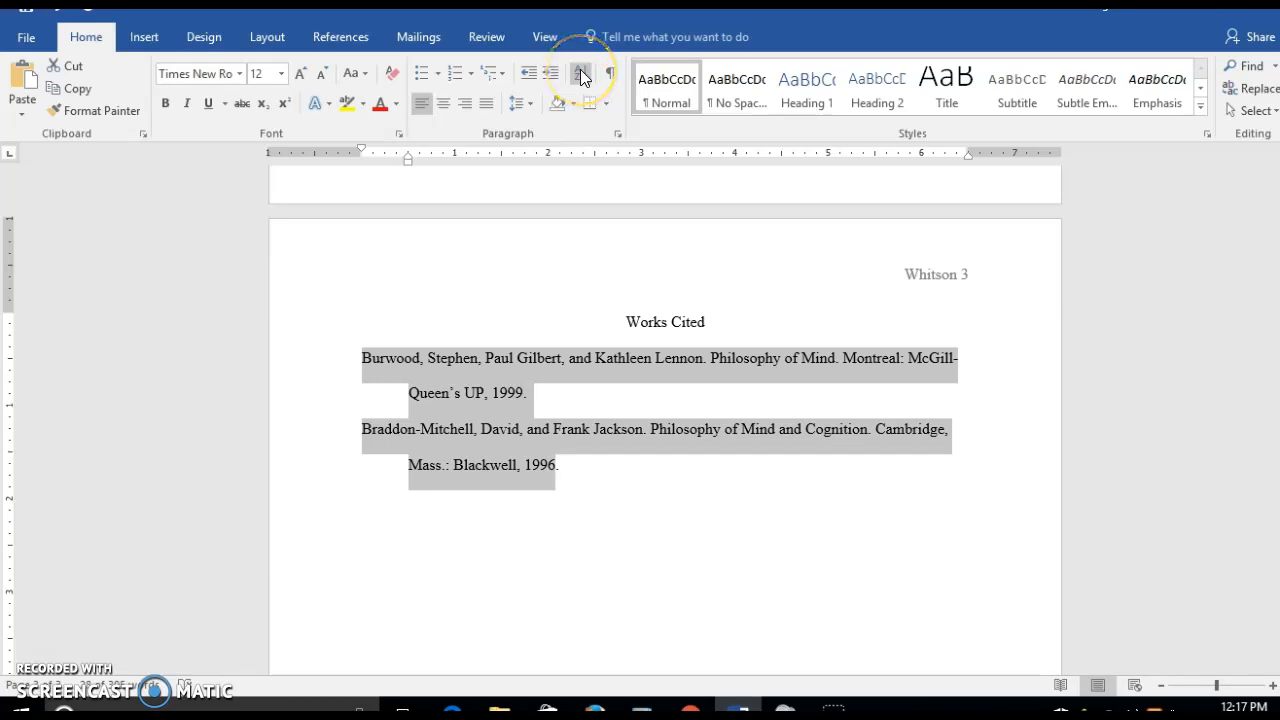
Sort the selected sources by paragraph ascending so Braddon-Mitchell precedes Burwood.
click(580, 72)
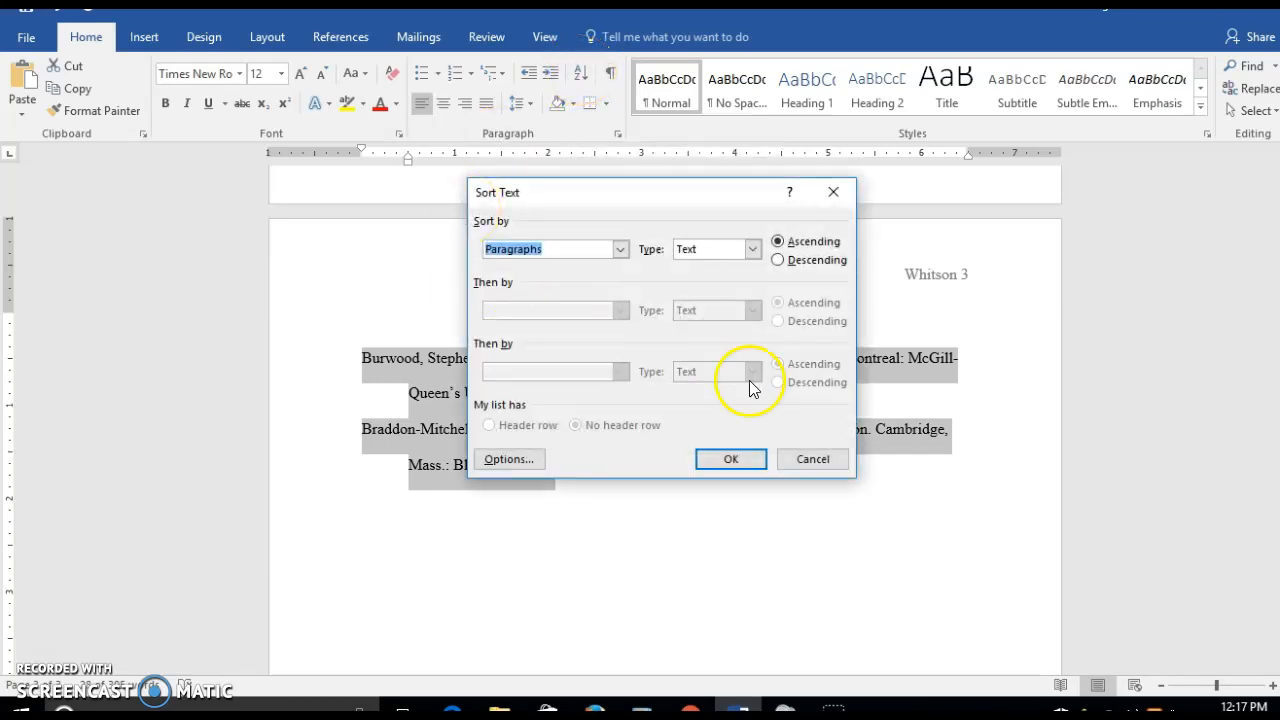
click(730, 458)
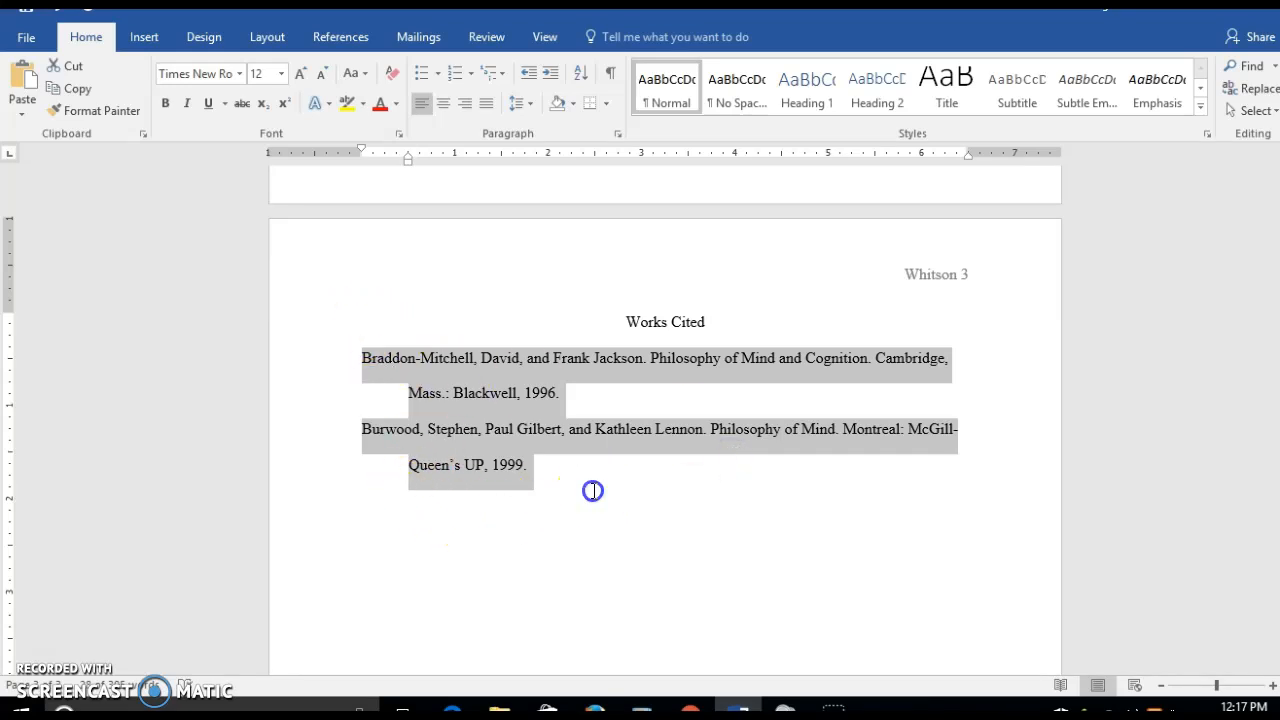
click(592, 490)
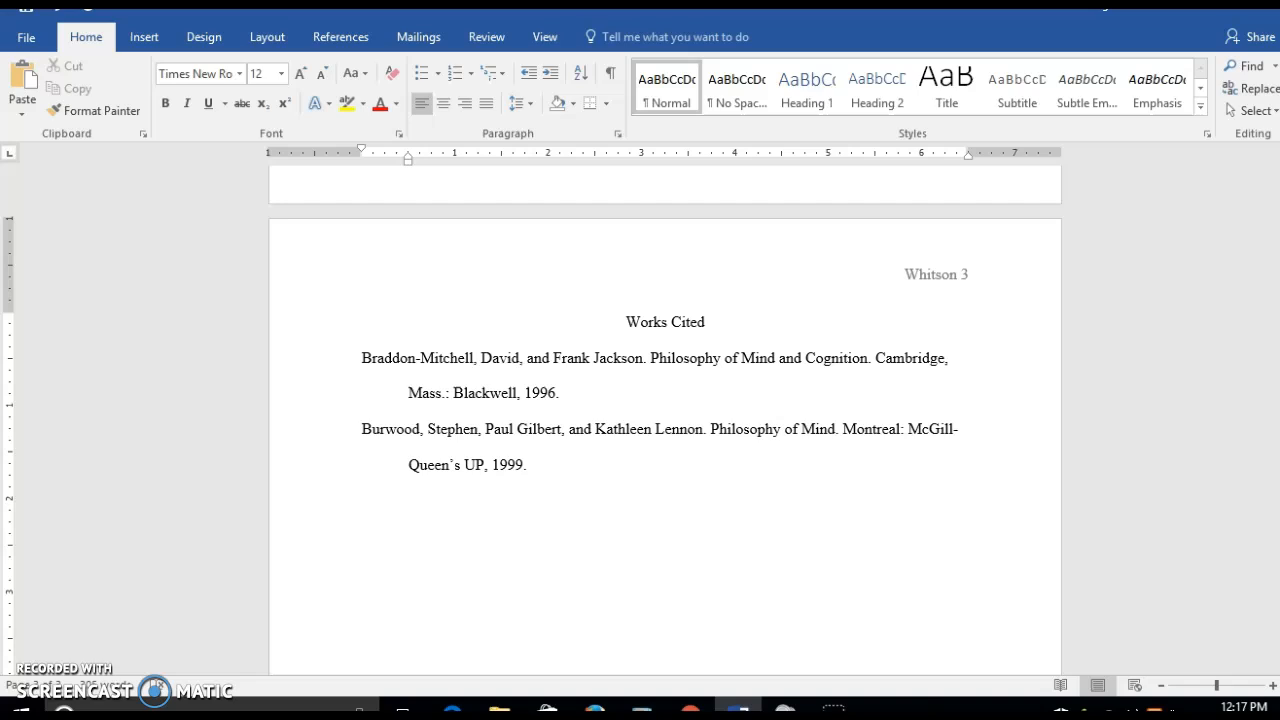
scroll(up, 3)
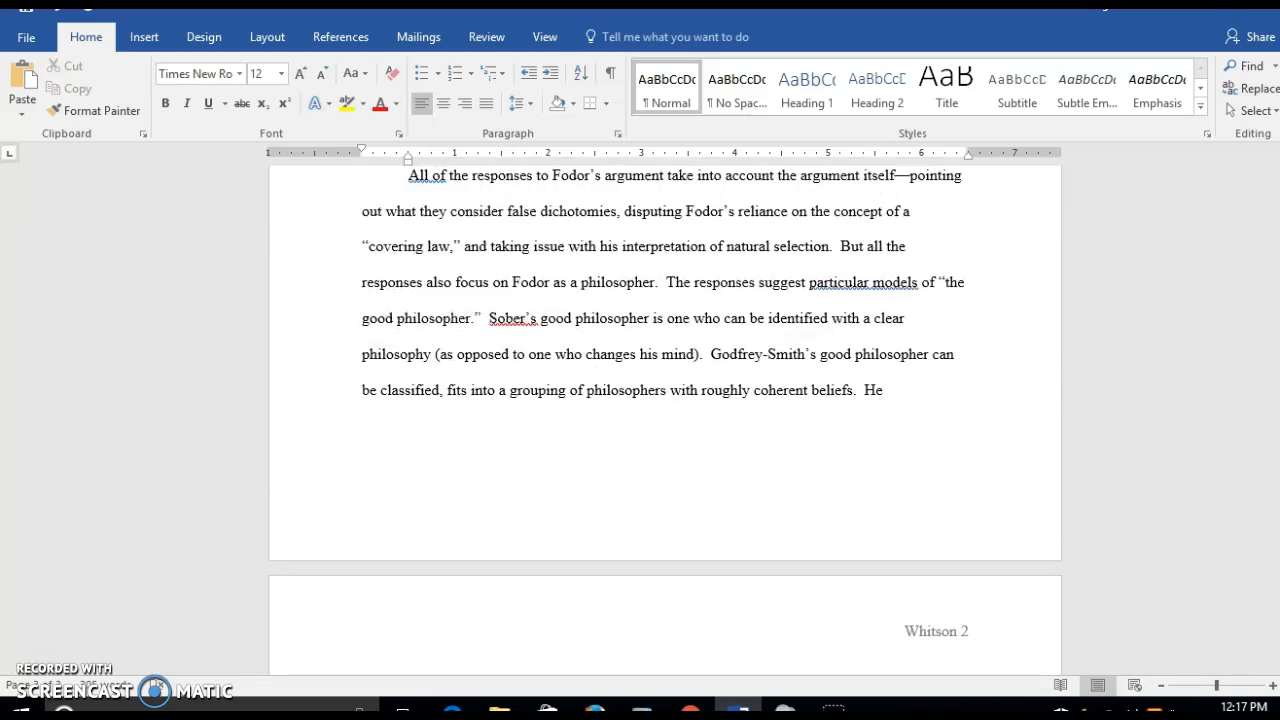